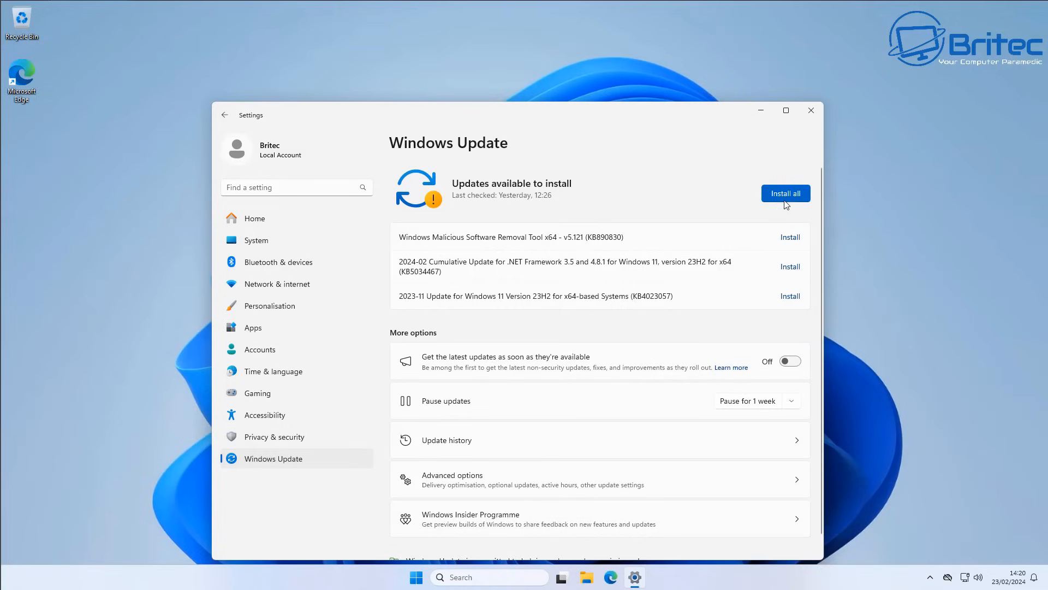
- Scroll down through the CDKeySales store page browsing its listings
left_click(785, 193)
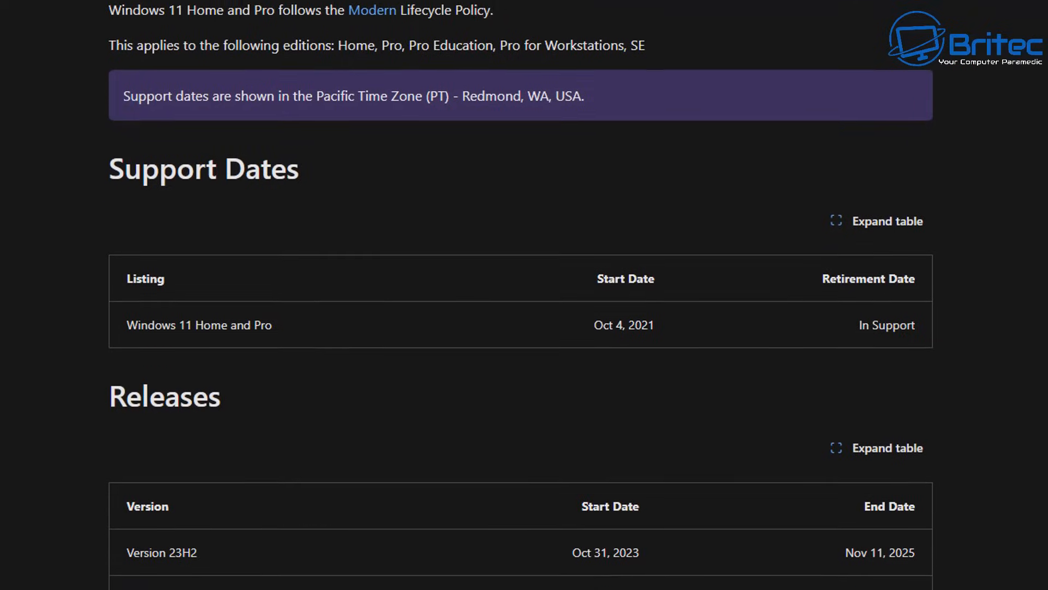
scroll("down", 3)
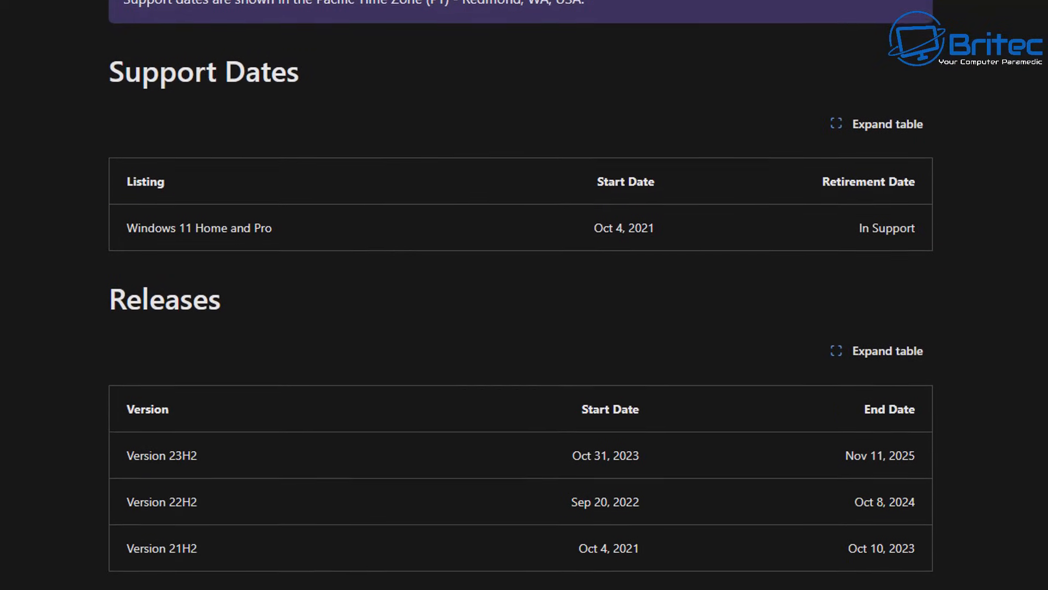
scroll("down", 3)
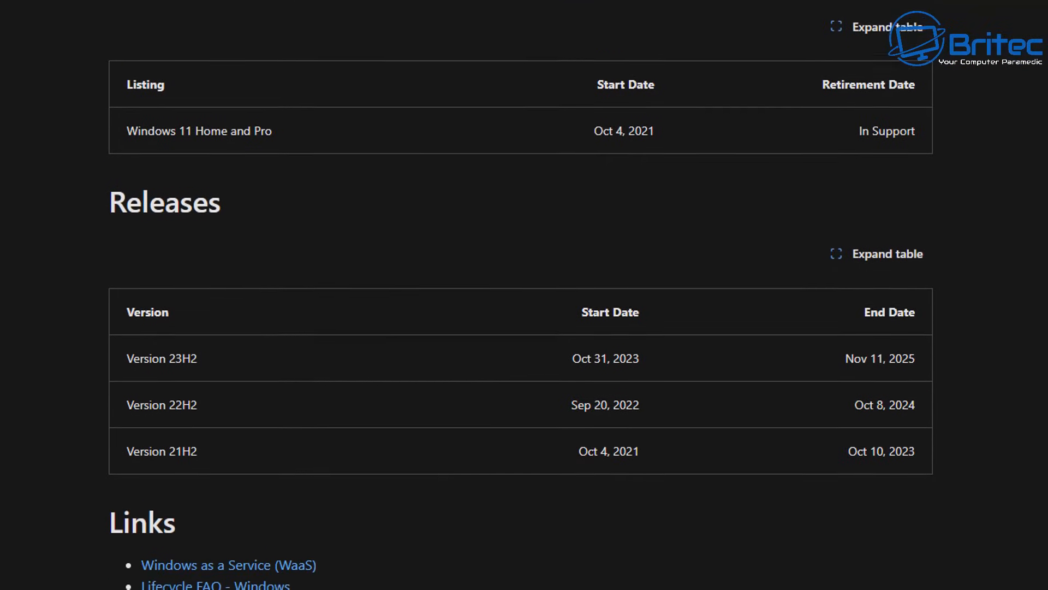
scroll("down", 3)
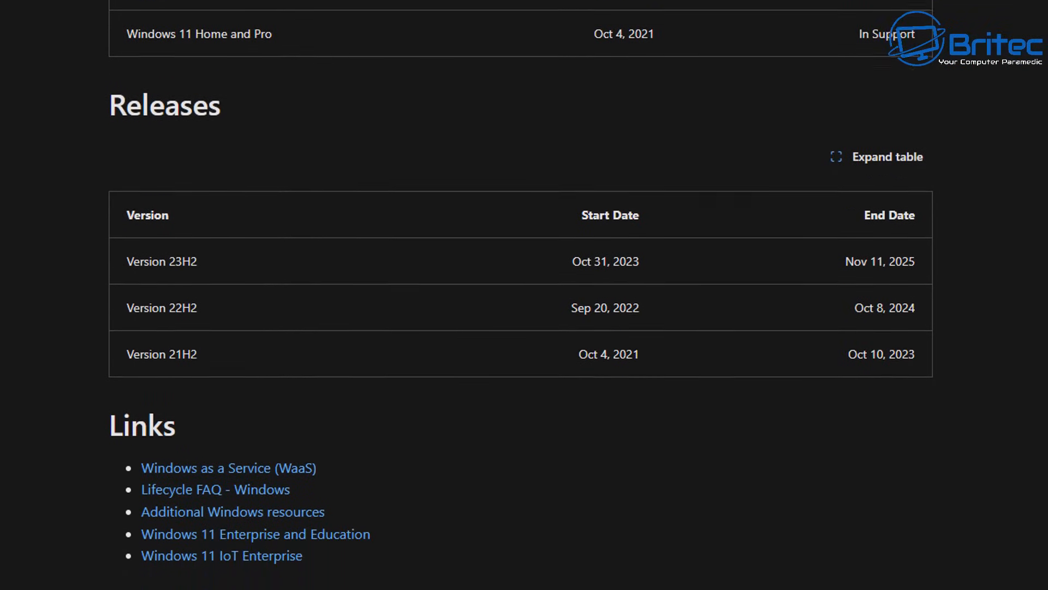
scroll("down", 3)
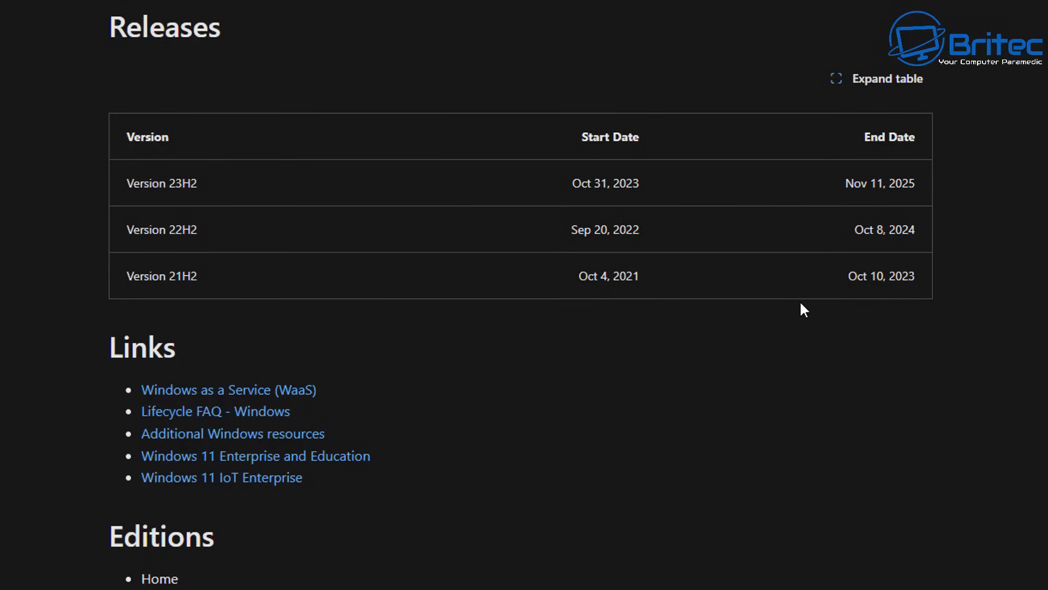
mouse_move(803, 325)
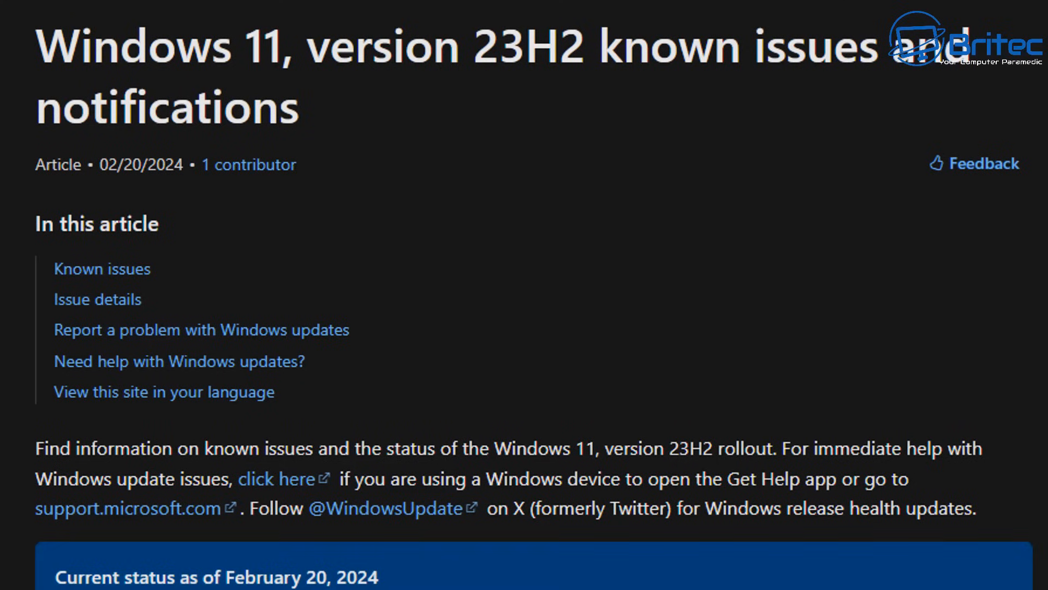
scroll("down", 3)
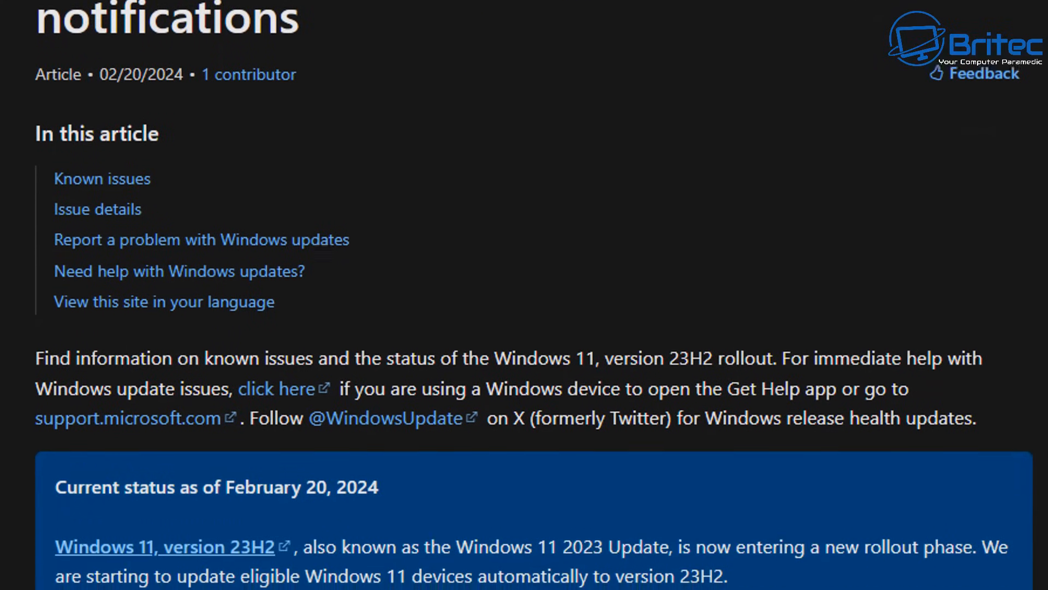
scroll("down", 3)
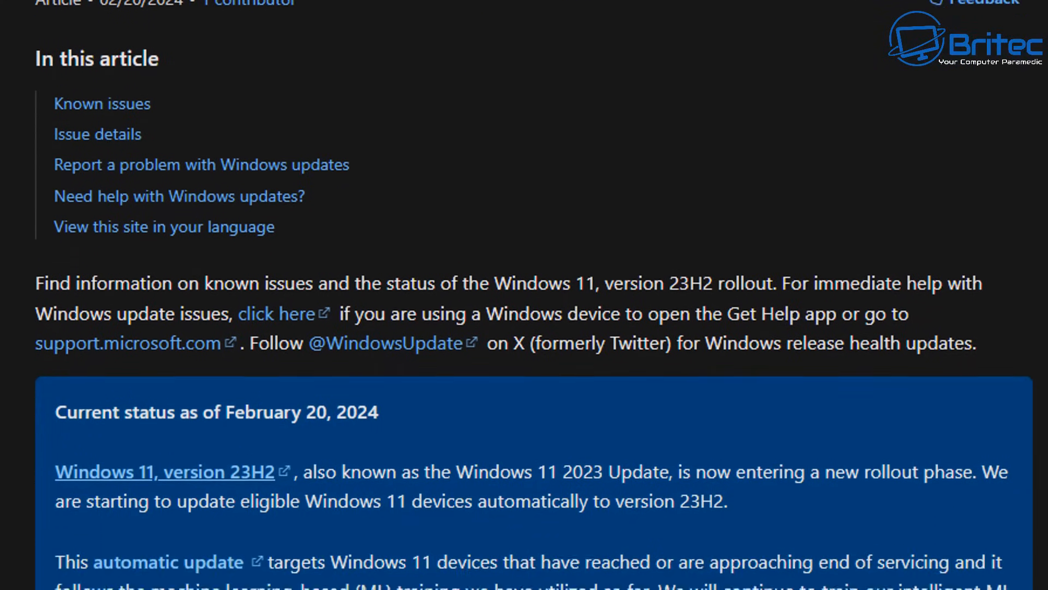
scroll("down", 3)
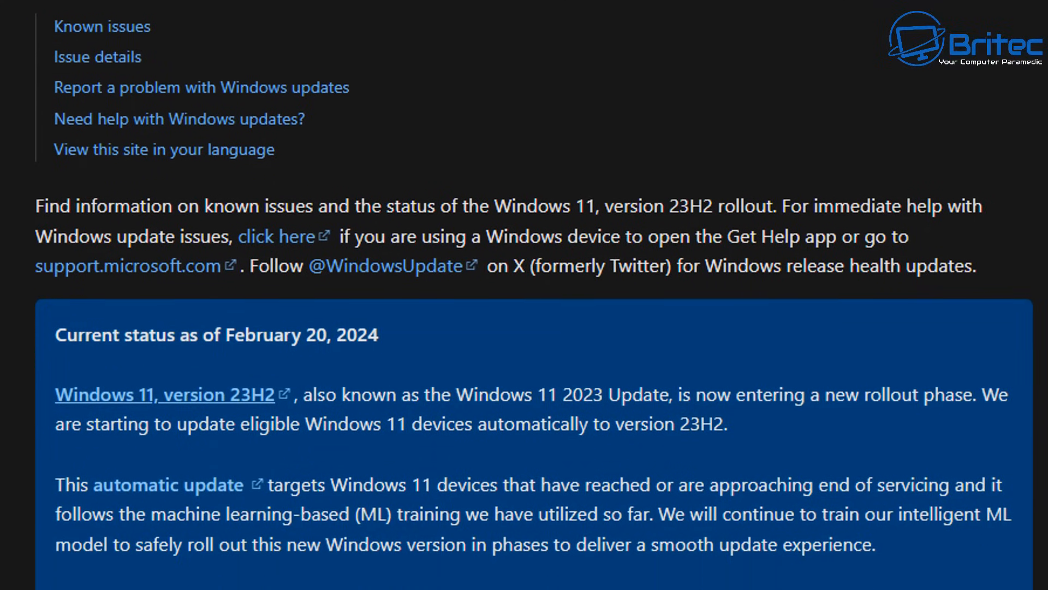
scroll("down", 3)
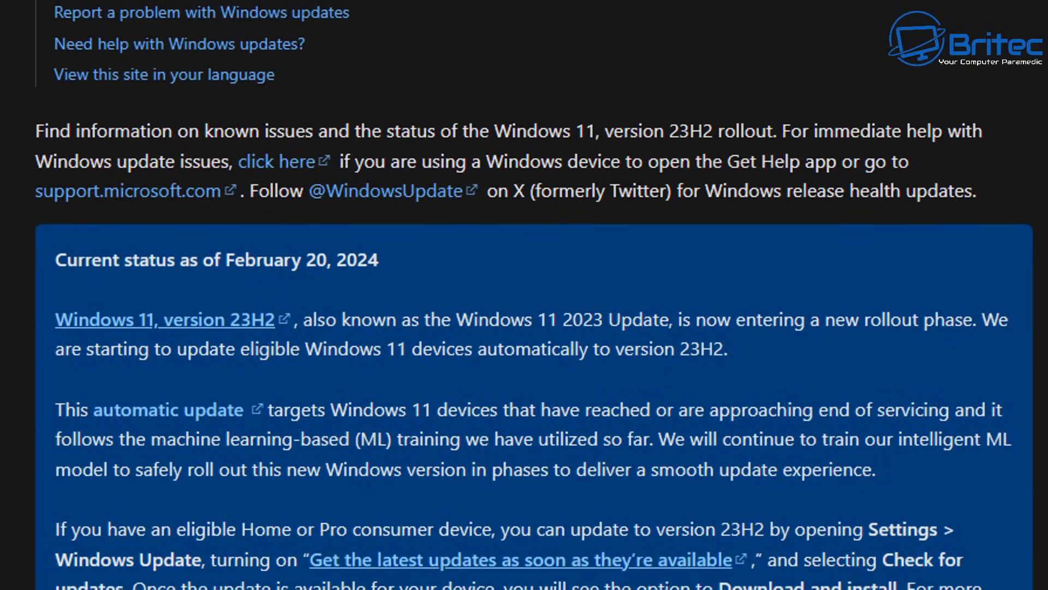
scroll("down", 3)
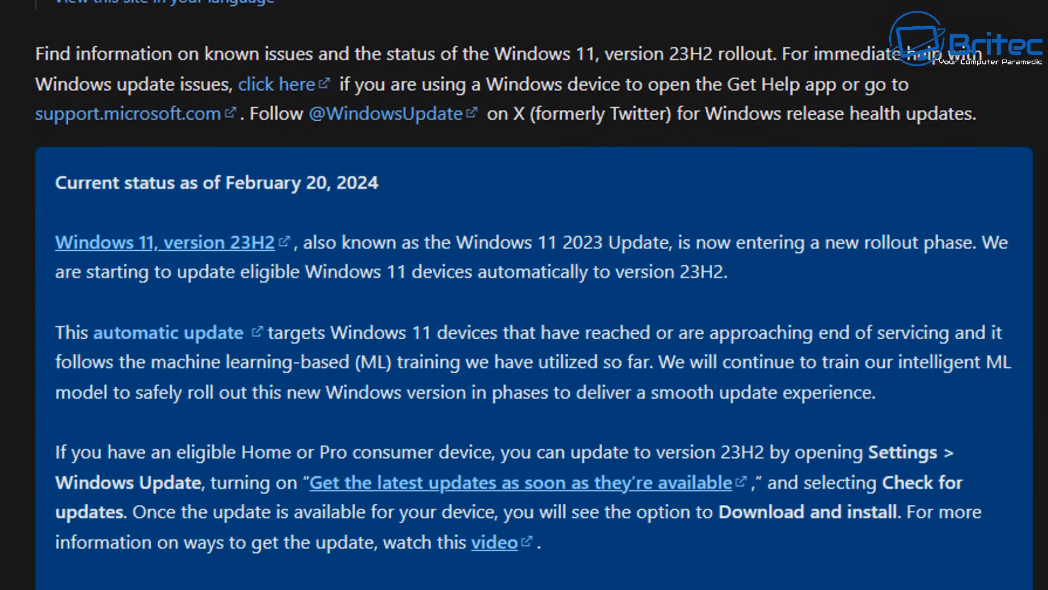
scroll("down", 3)
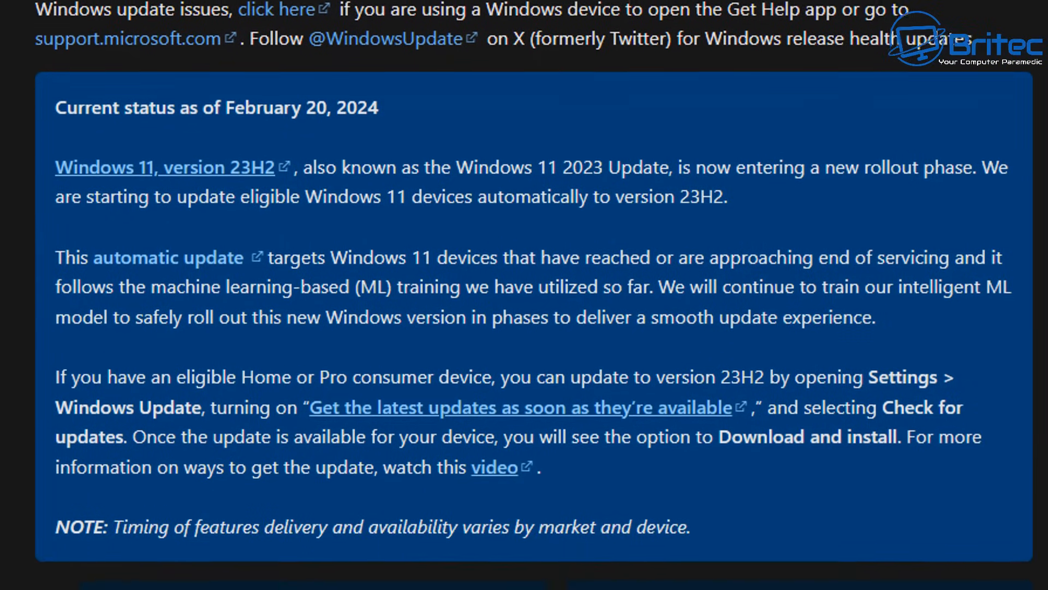
scroll("down", 3)
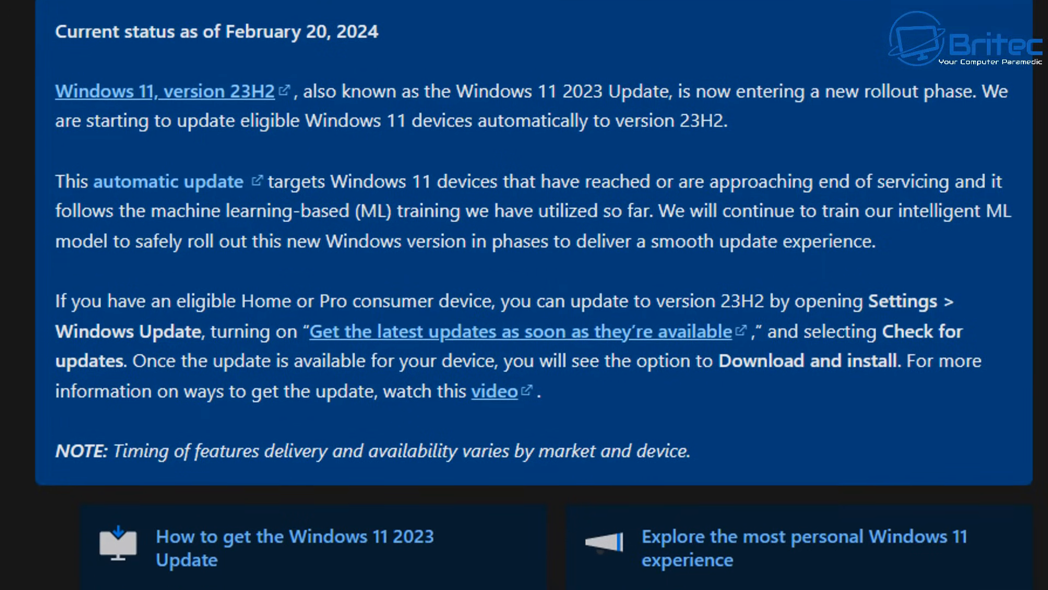
scroll("down", 3)
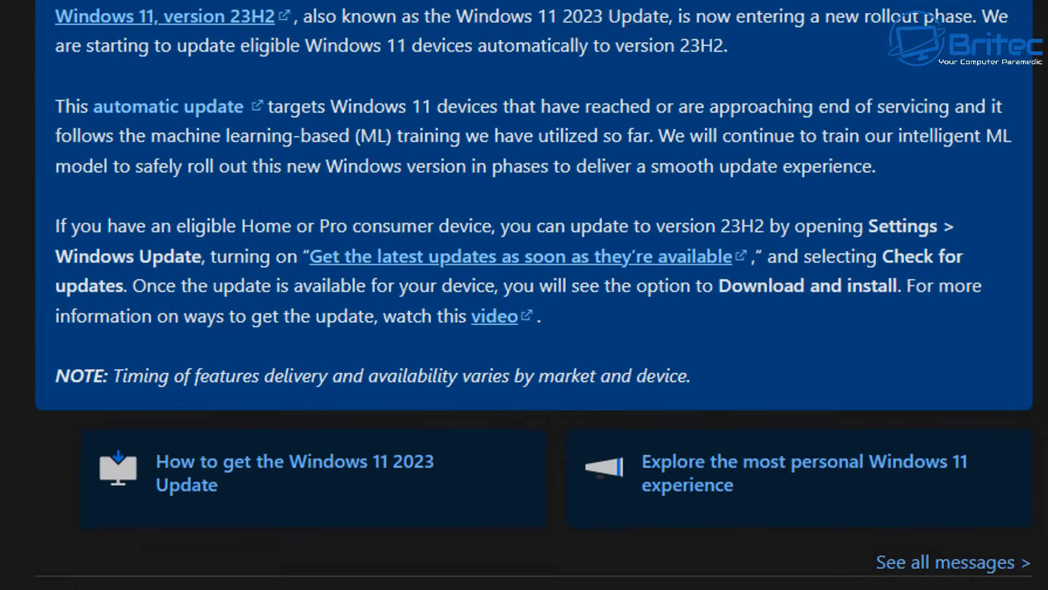
mouse_move(1010, 510)
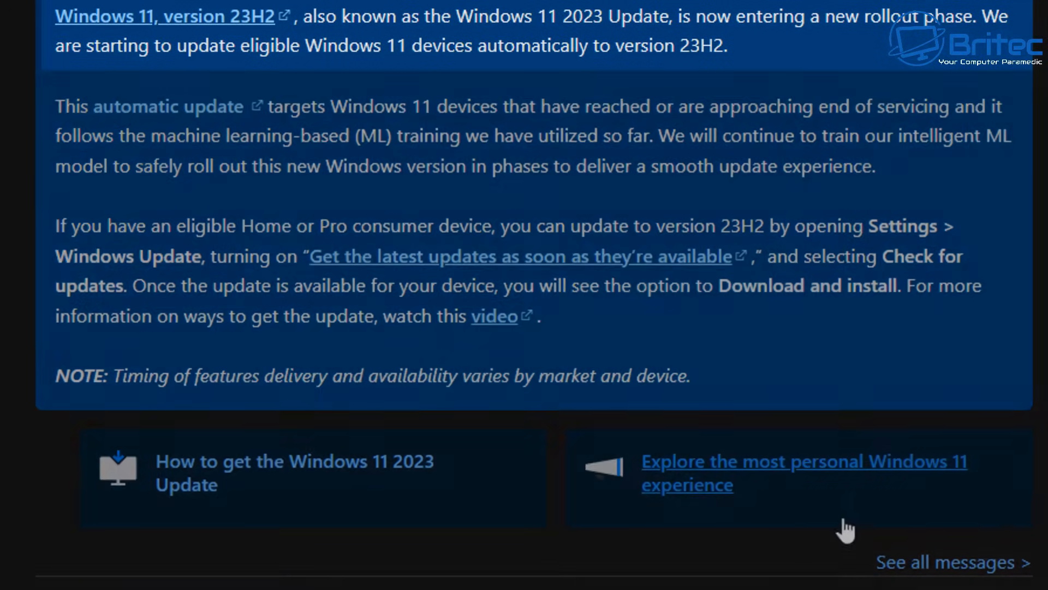
mouse_move(563, 585)
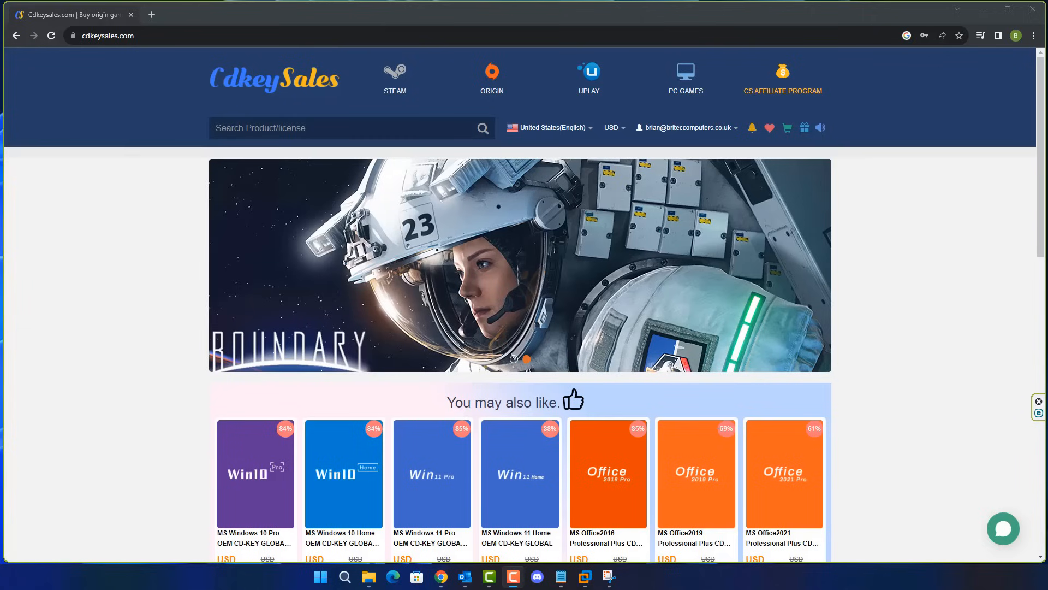
mouse_move(1015, 223)
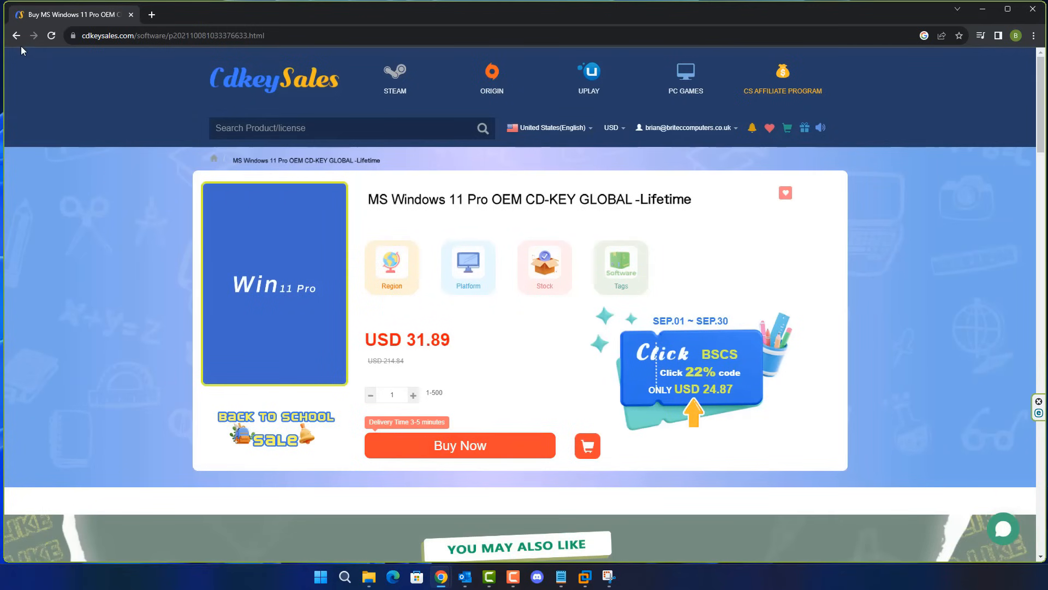
- From the store home page, start buying the MS Windows 10 Pro OEM key
left_click(17, 35)
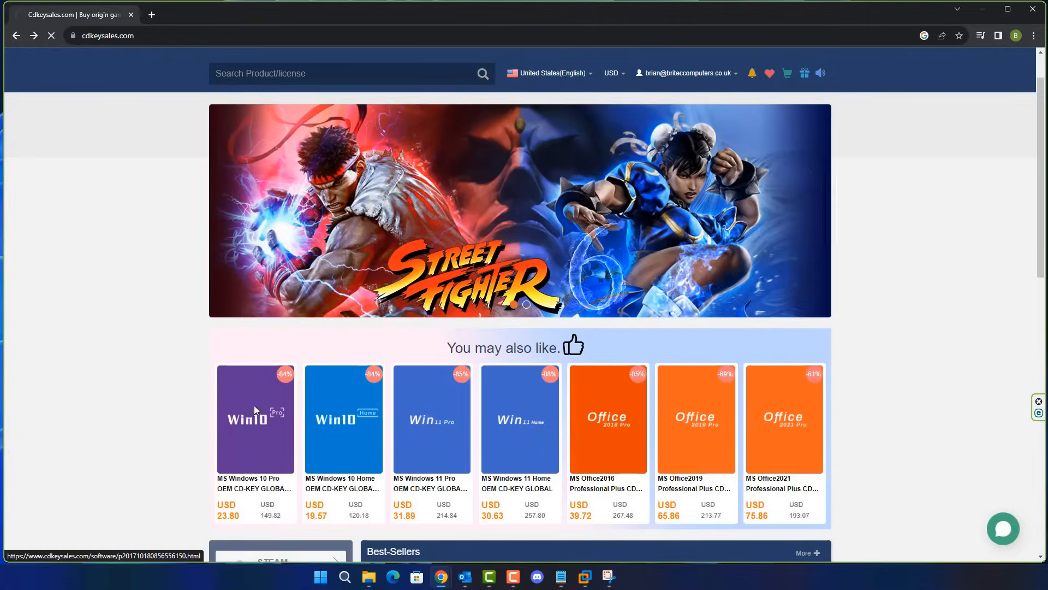
left_click(255, 419)
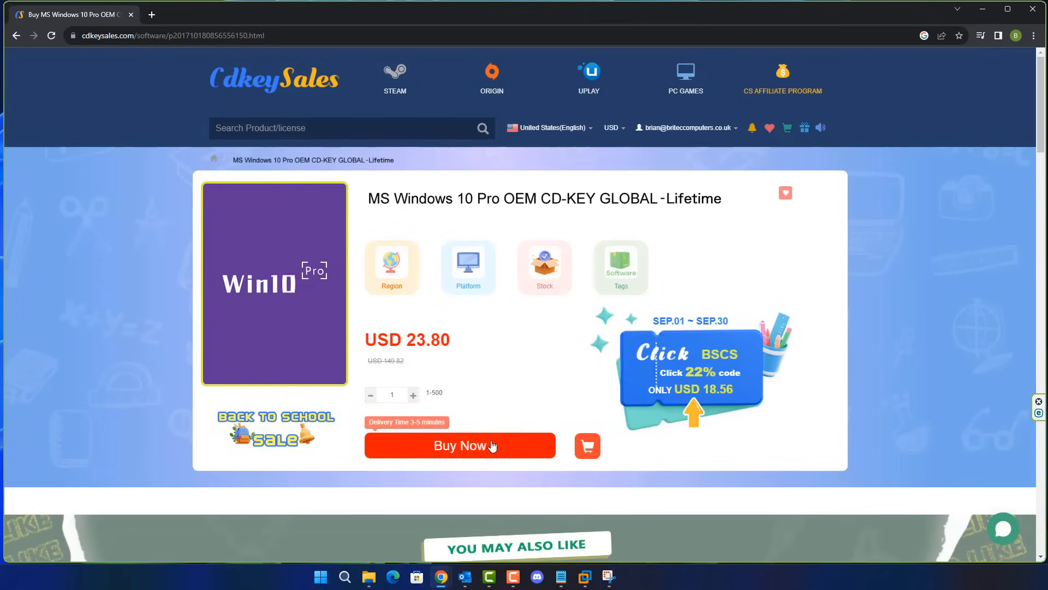
left_click(459, 446)
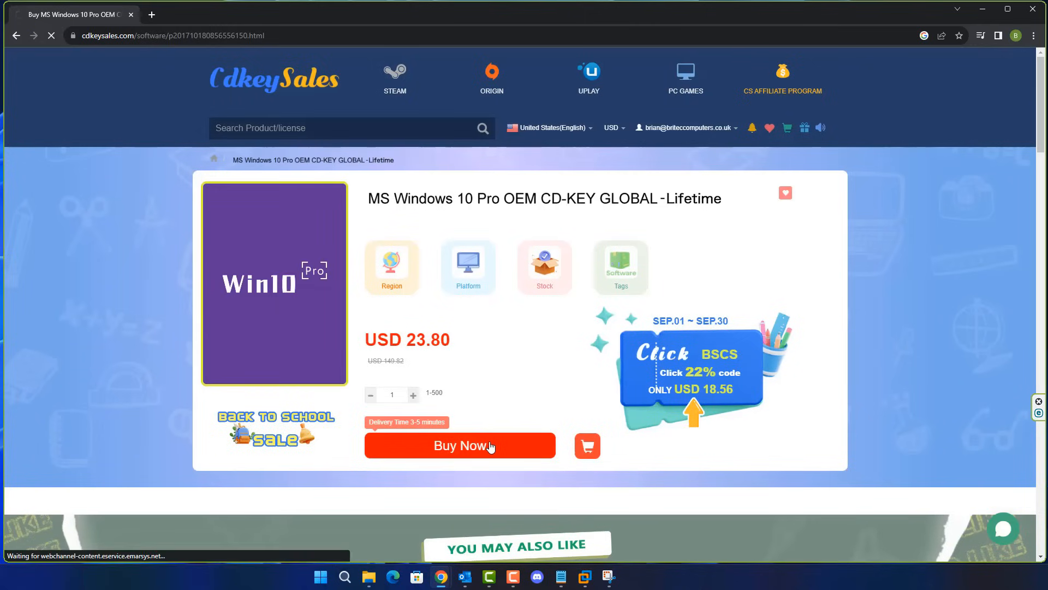
- Apply promo code BR09 and submit the order at the discounted USD 16.66 total
left_click(460, 445)
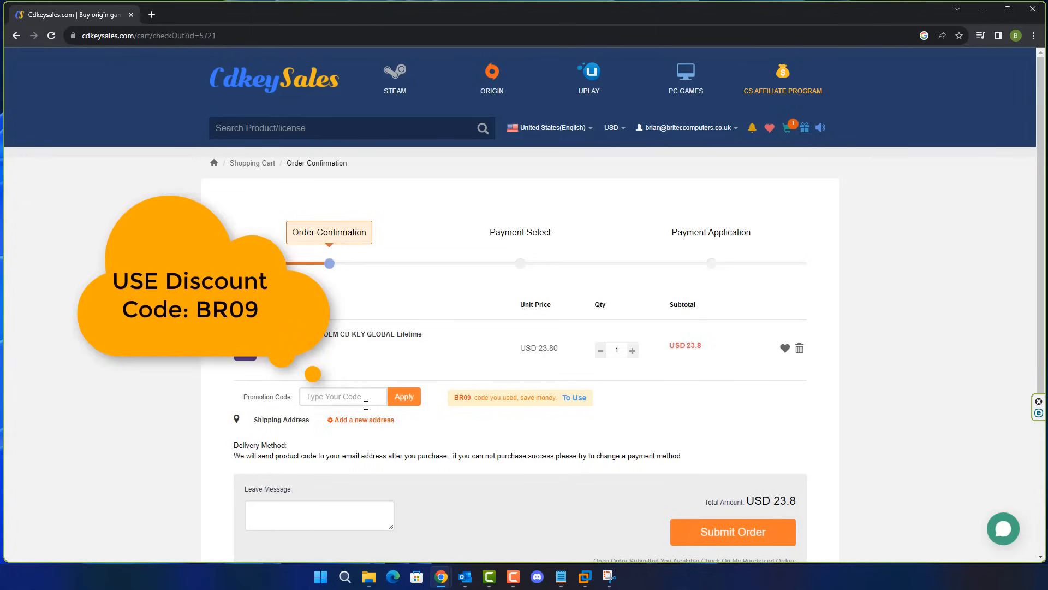
type("B")
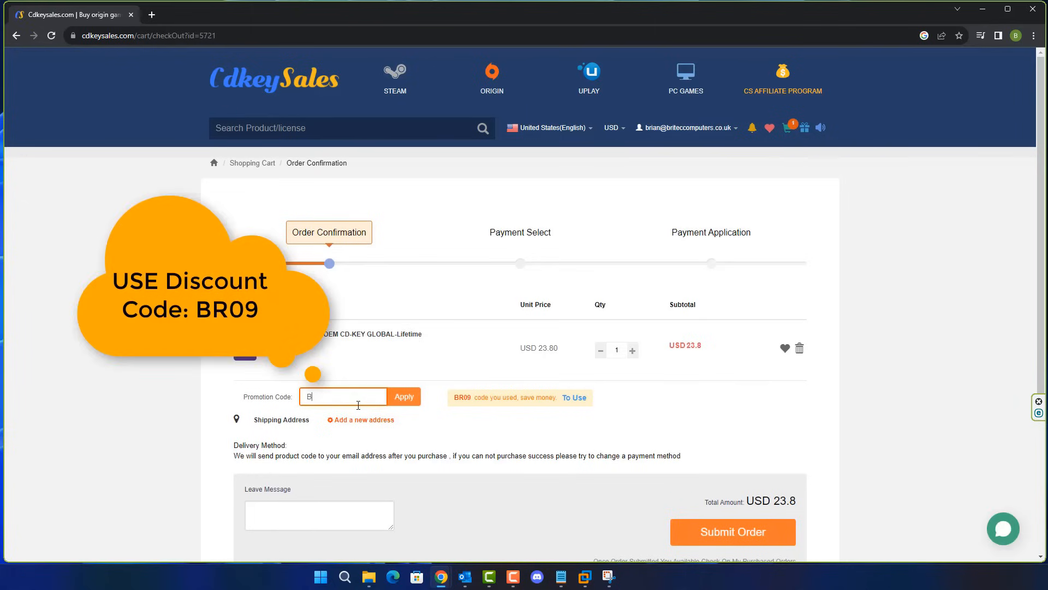
type("R09")
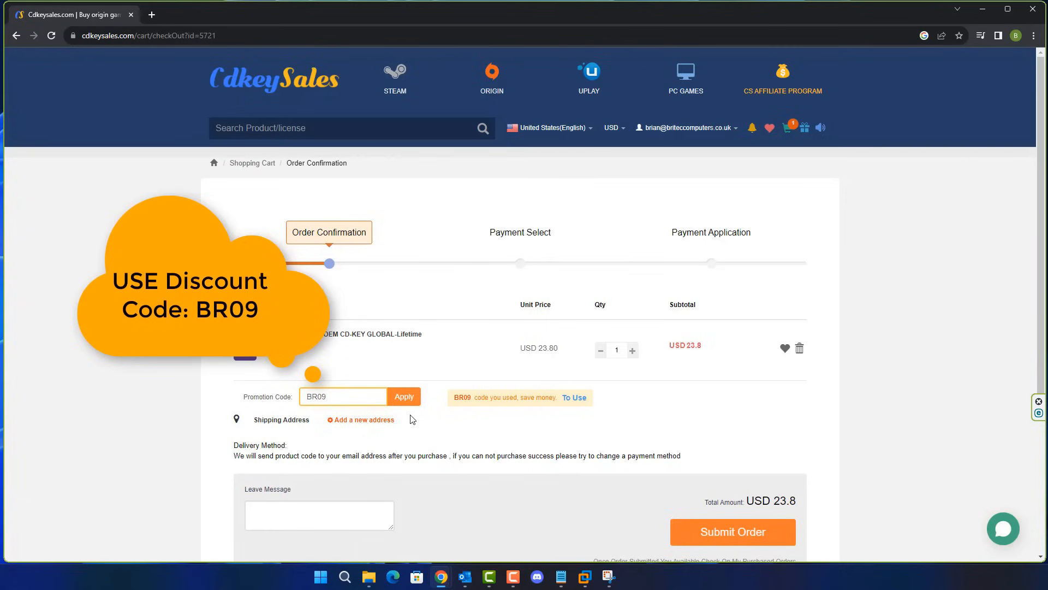
left_click(403, 396)
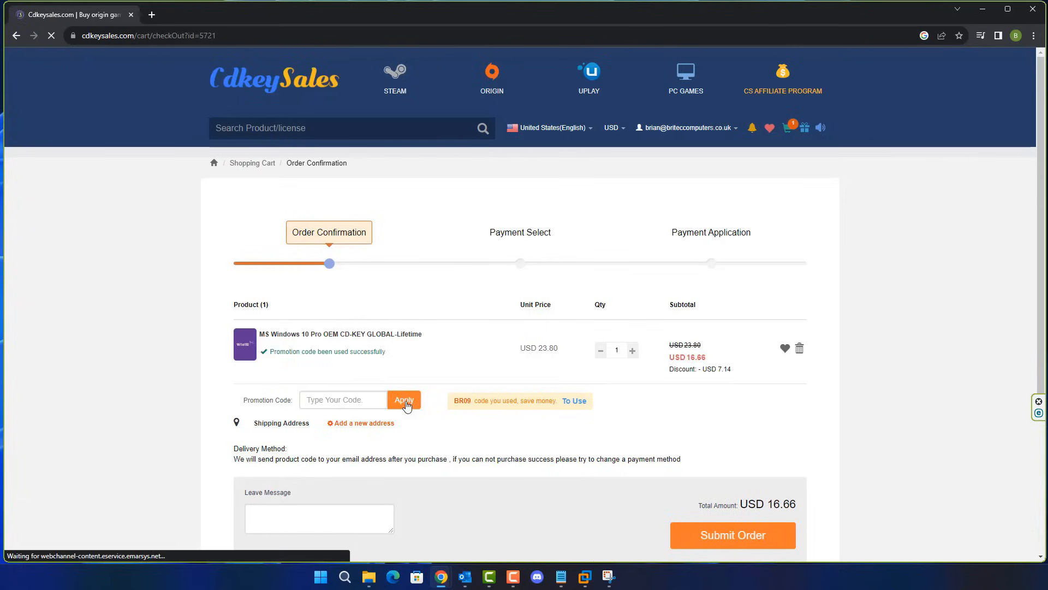
left_click(732, 535)
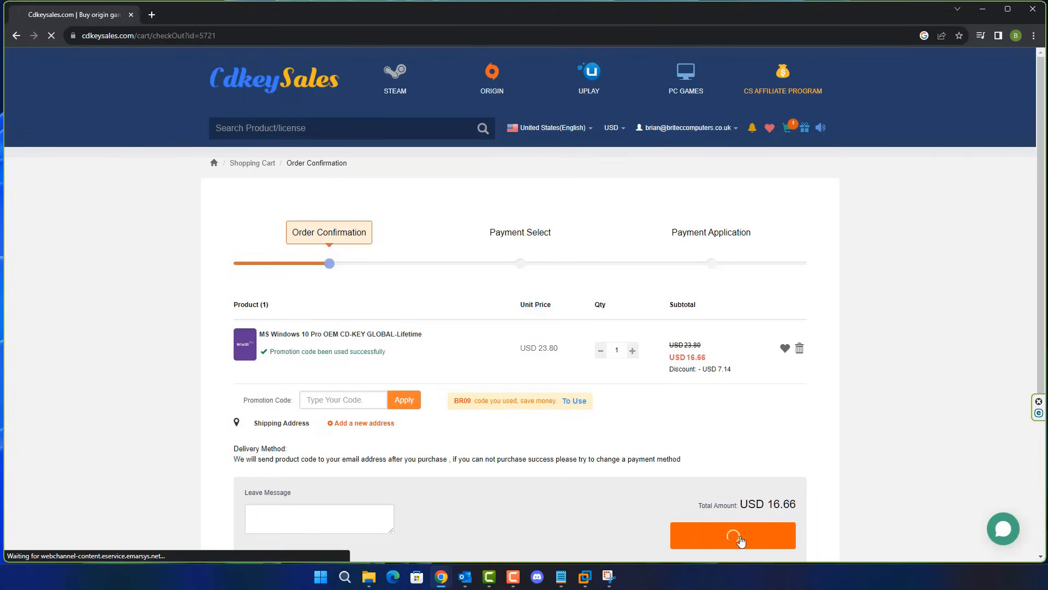
left_click(733, 535)
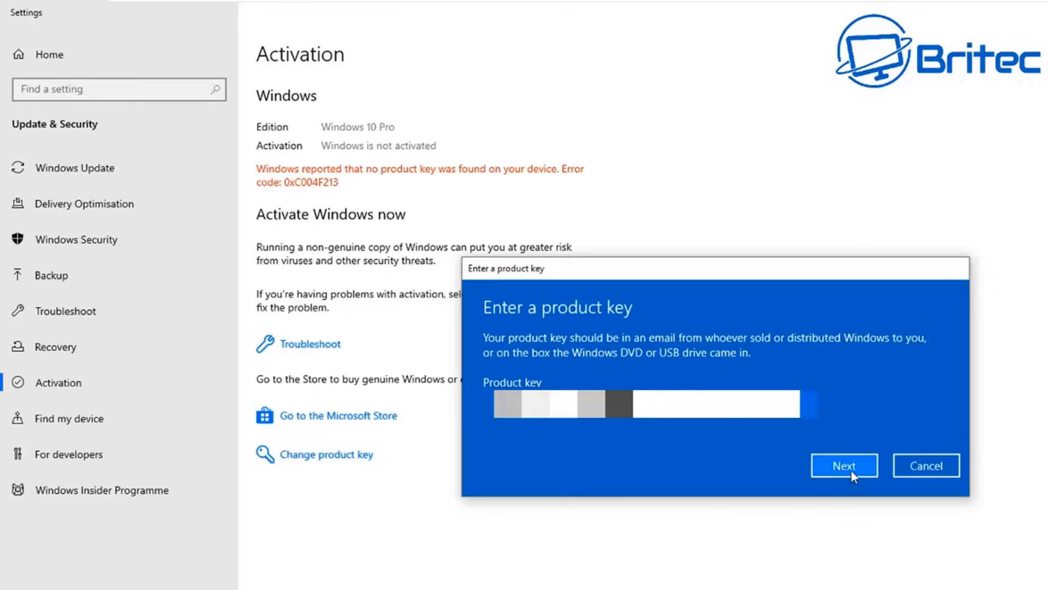
- Confirm the Activate Windows prompt for the unactivated Windows 10 Pro installation
left_click(844, 466)
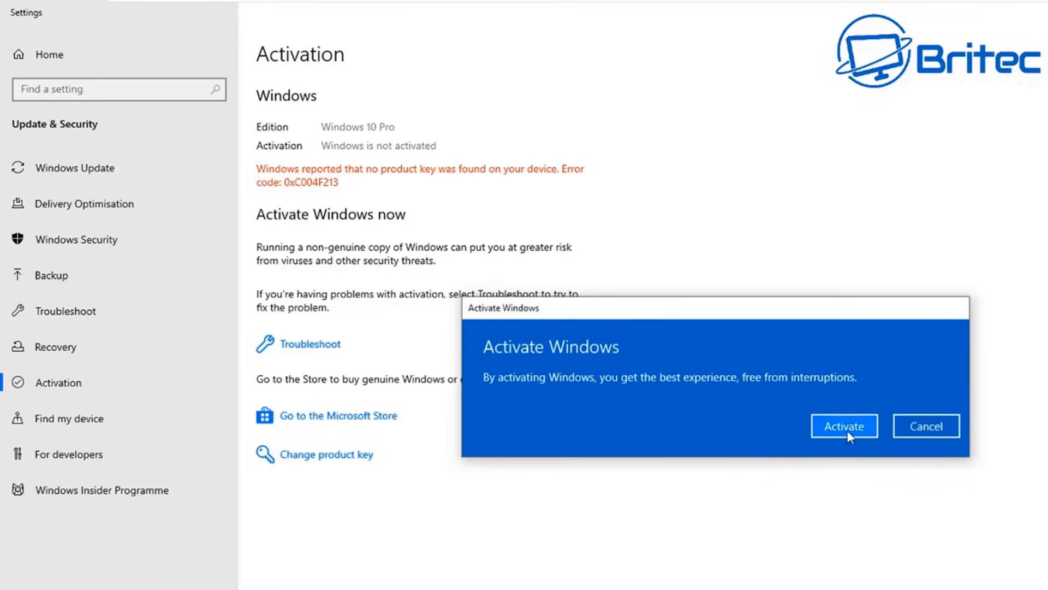
left_click(844, 425)
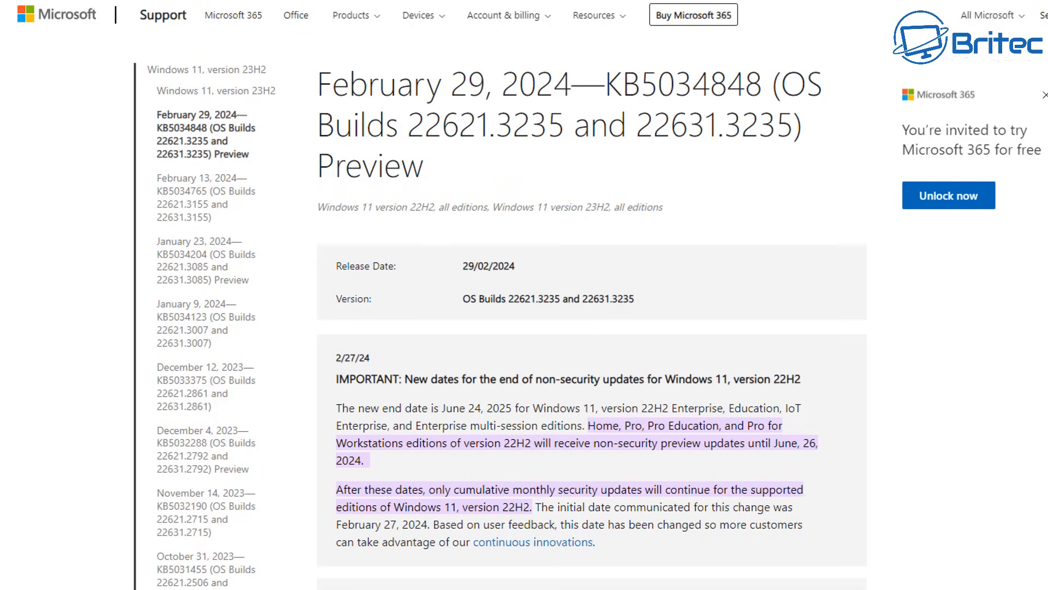
- Scroll the KB5034848 article down to the IMPORTANT notice on new 22H2 non-security update end dates
scroll("down", 3)
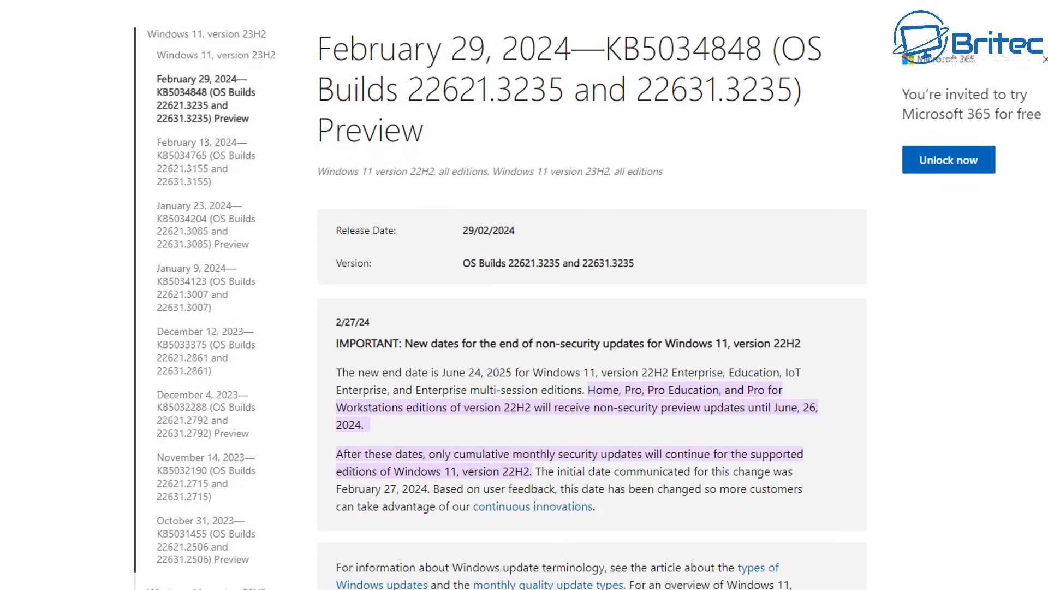
scroll("down", 3)
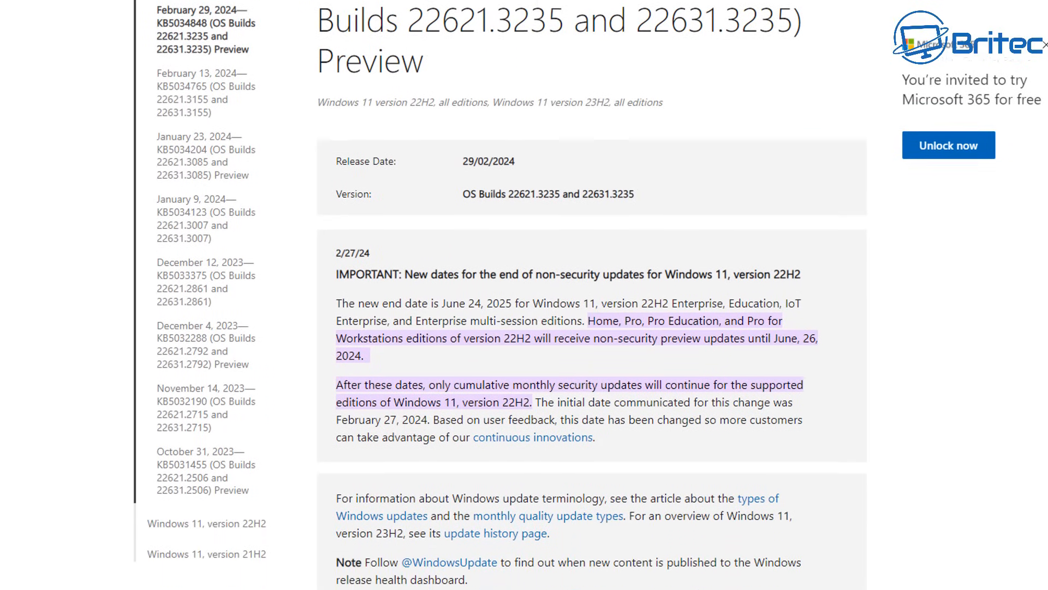
scroll("down", 3)
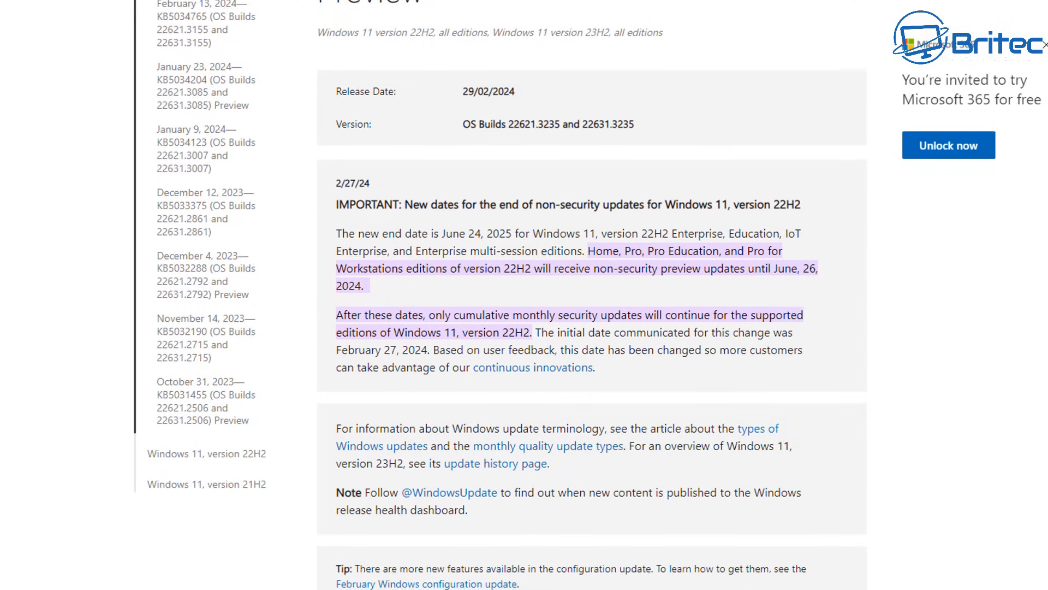
scroll("down", 3)
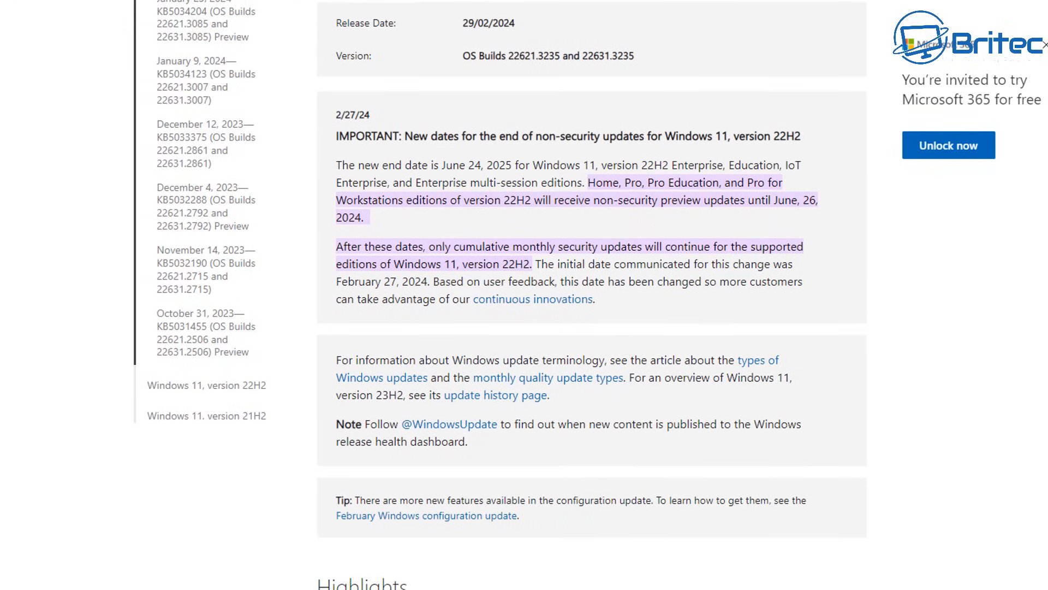
scroll("down", 3)
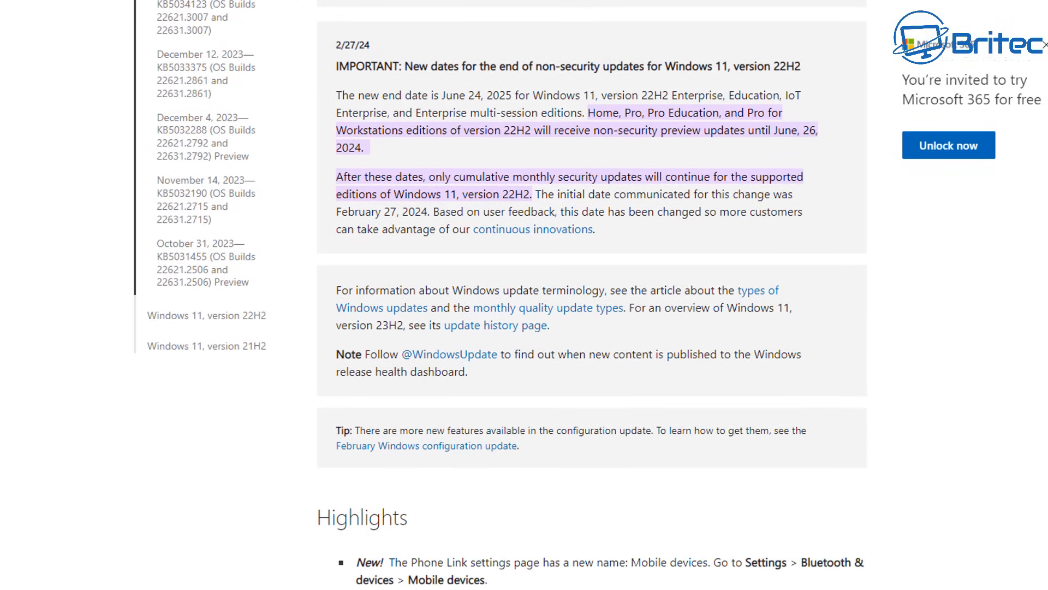
scroll("down", 3)
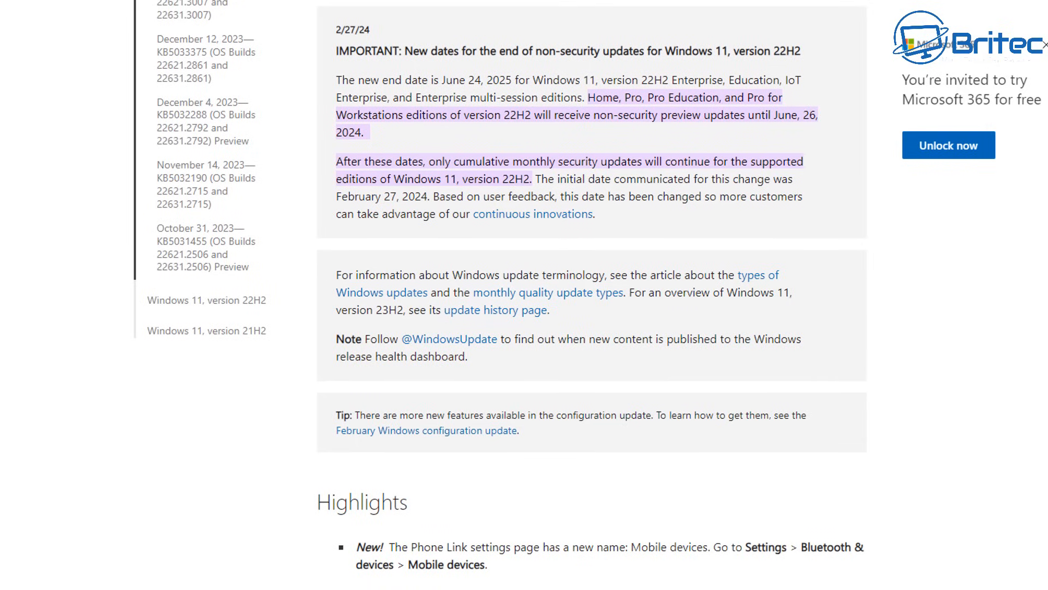
mouse_move(1042, 206)
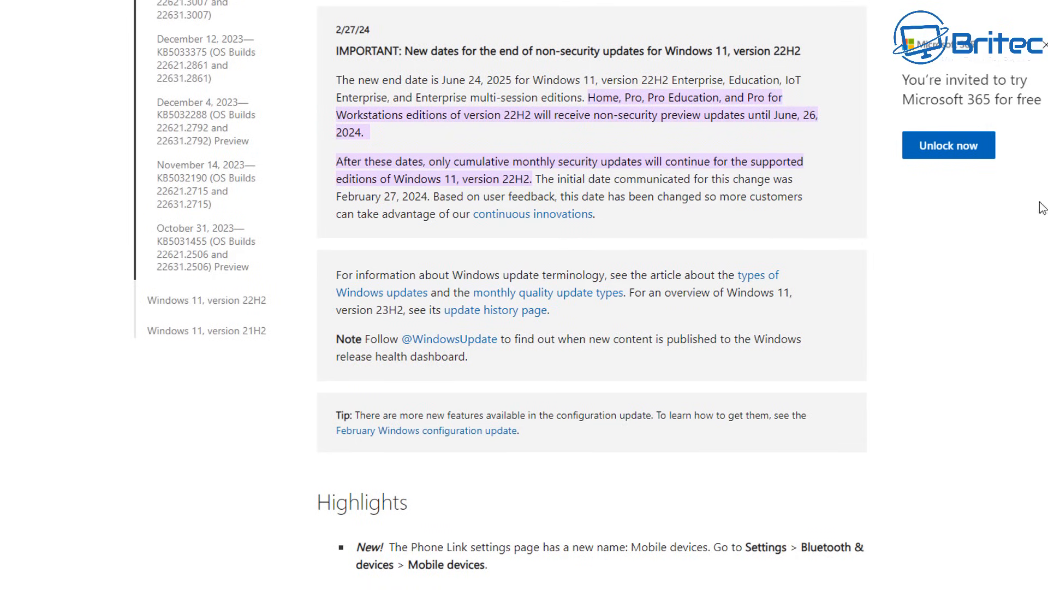
mouse_move(640, 132)
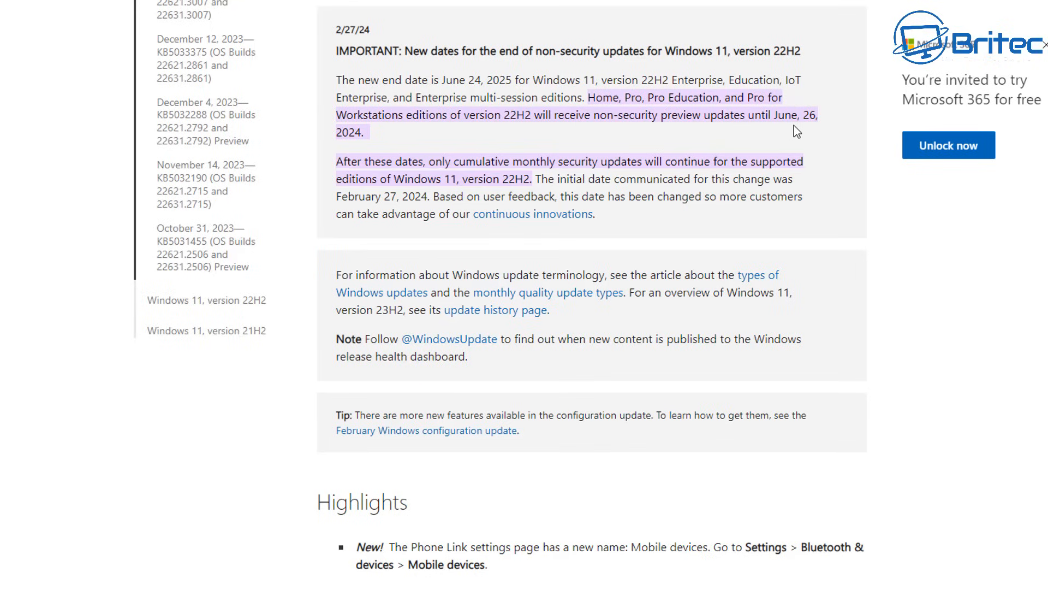
mouse_move(807, 129)
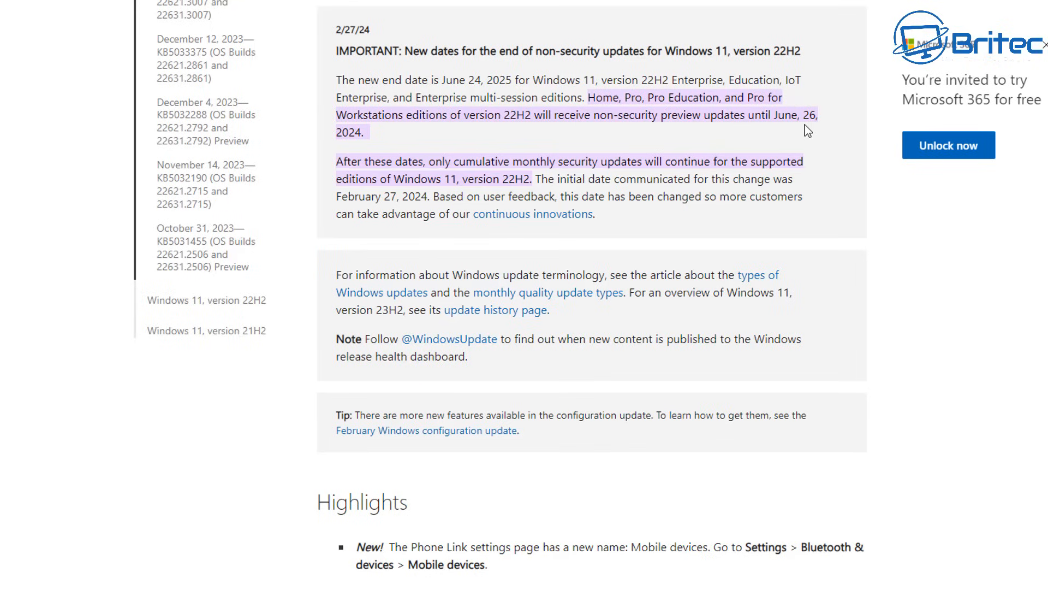
mouse_move(537, 191)
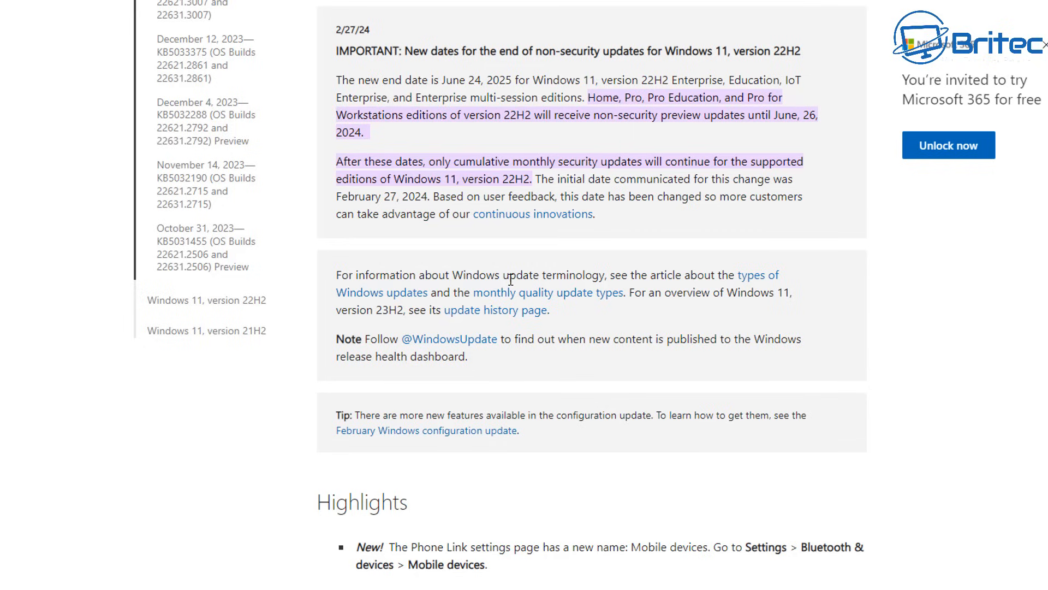
mouse_move(1027, 53)
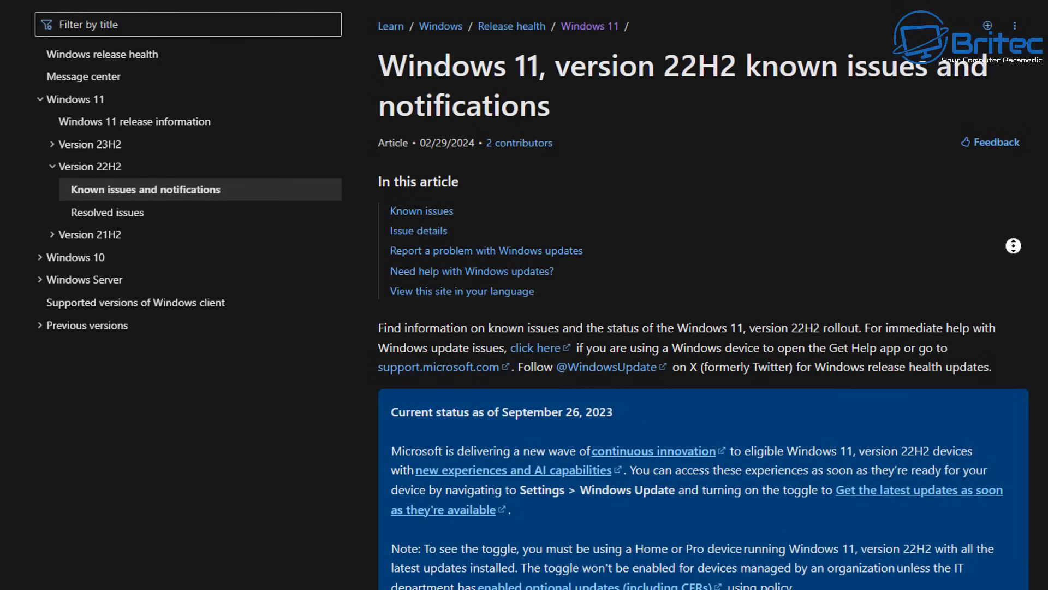
- Scroll the Windows 11 22H2 known issues page down to its Known issues table
scroll("down", 3)
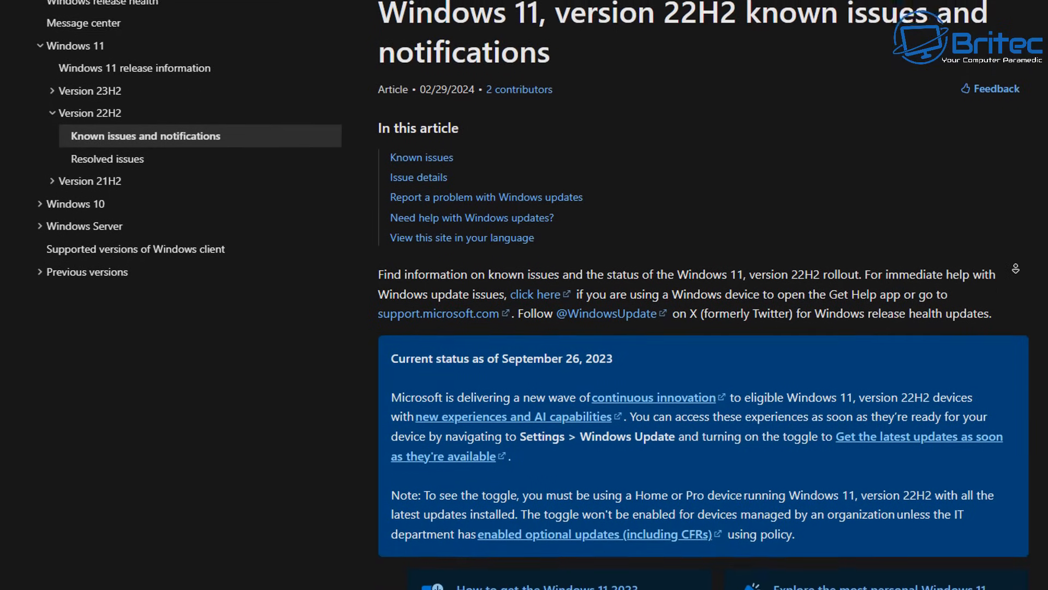
scroll("down", 3)
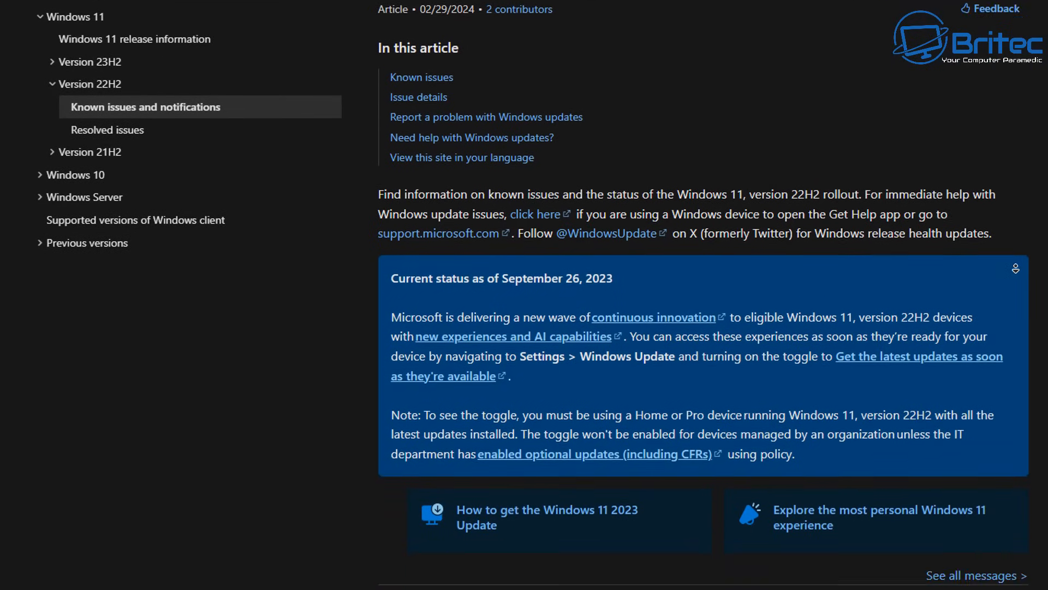
scroll("down", 3)
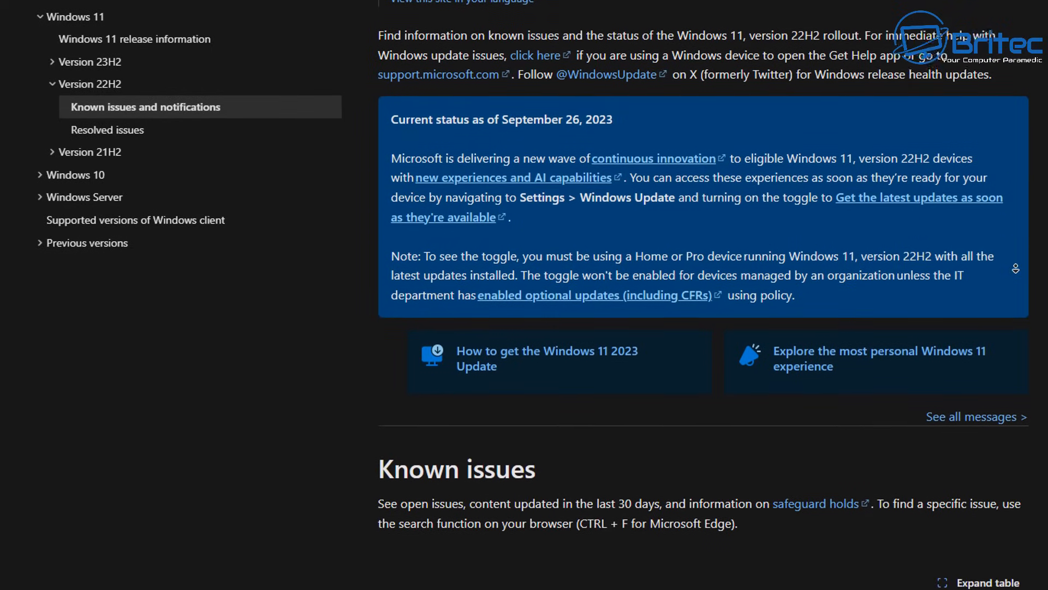
scroll("down", 3)
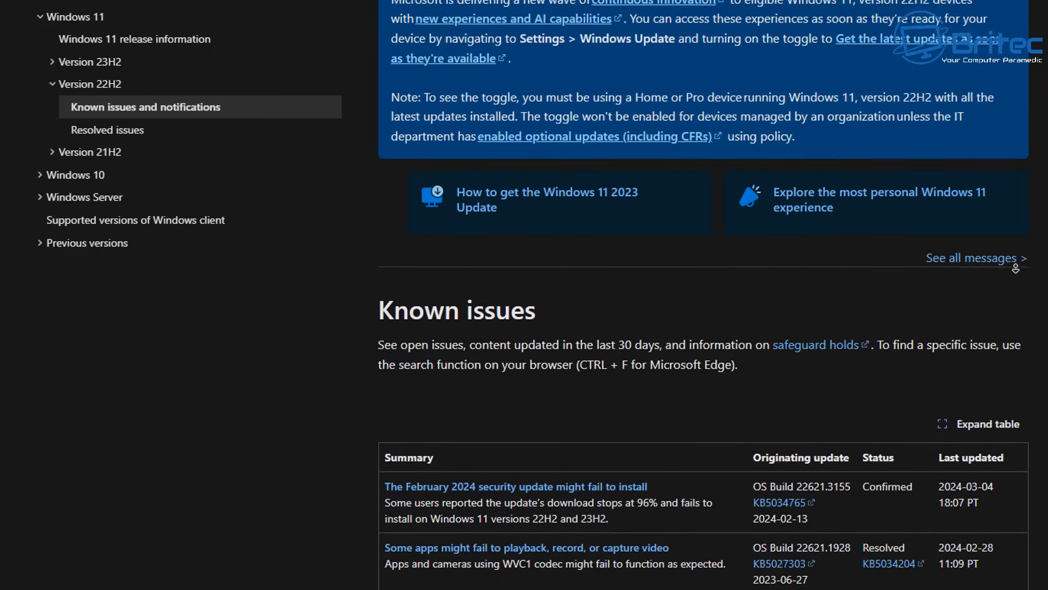
scroll("down", 3)
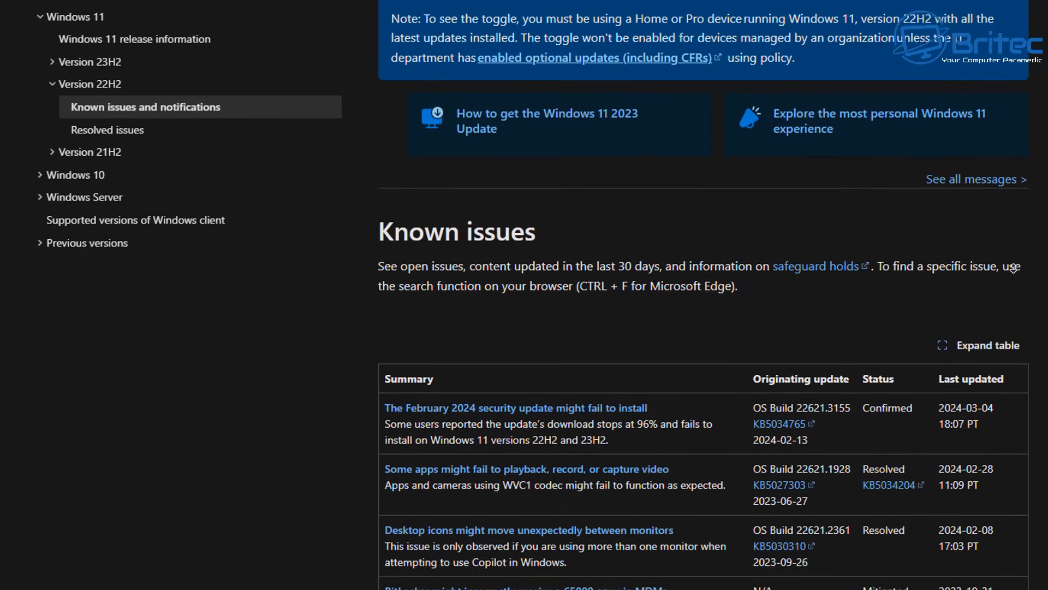
scroll("down", 3)
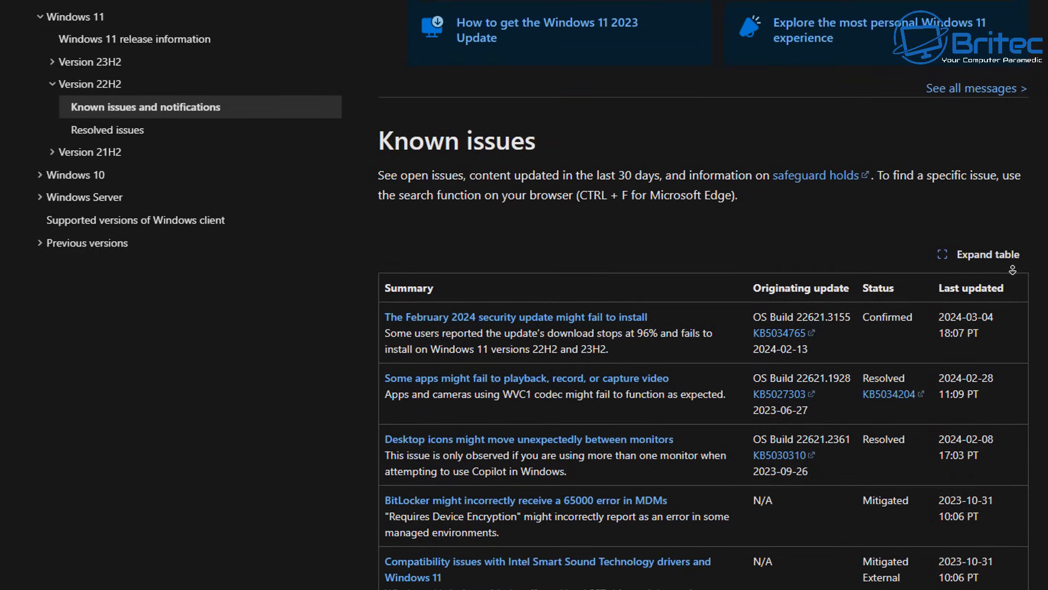
scroll("down", 3)
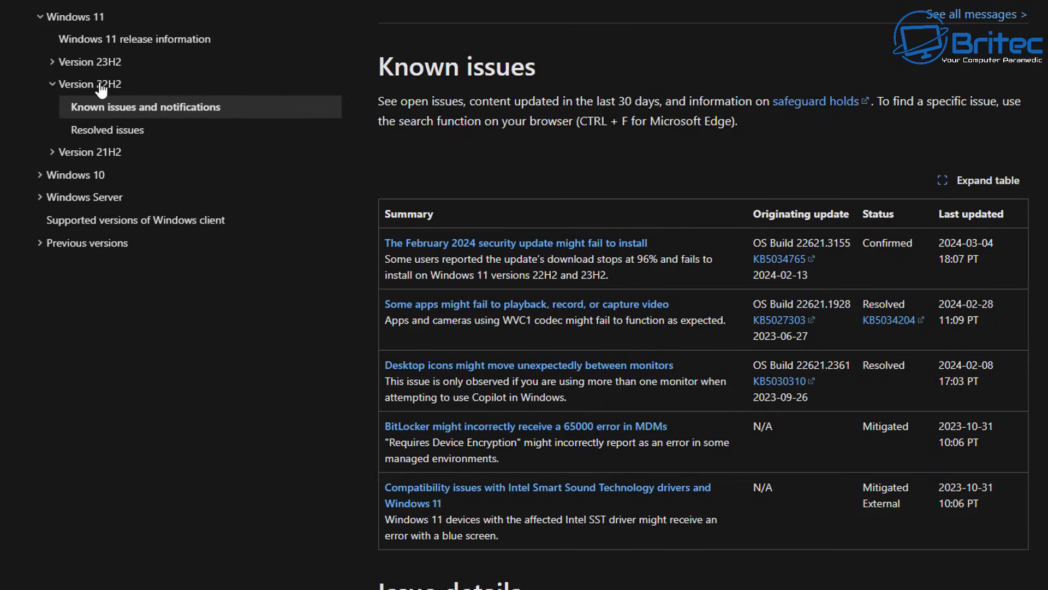
mouse_move(99, 70)
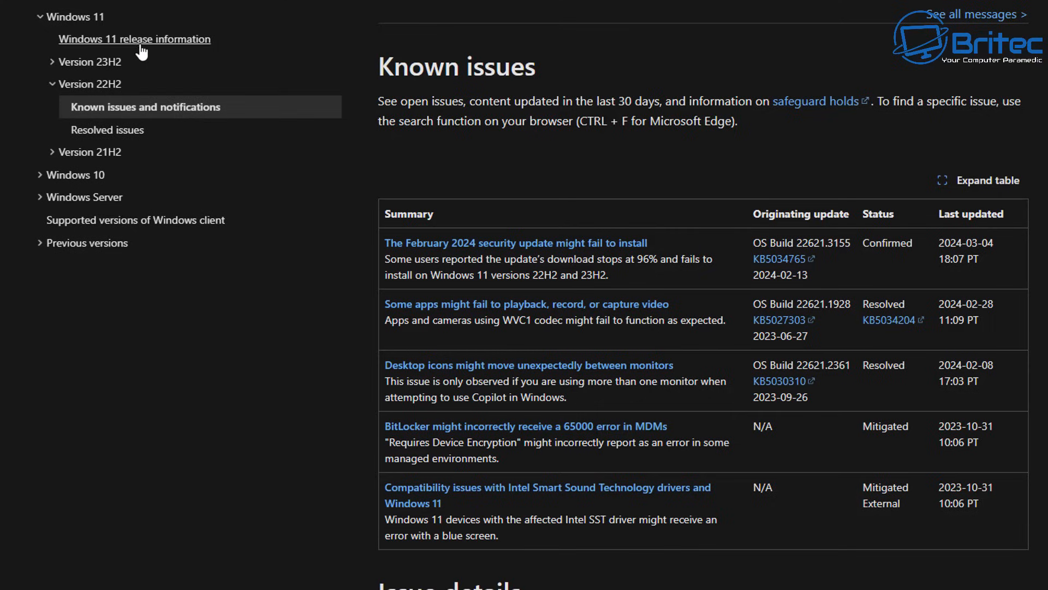
- Show the Windows 11 release information servicing channels table with 23H2, 22H2 and 21H2 end dates
left_click(134, 40)
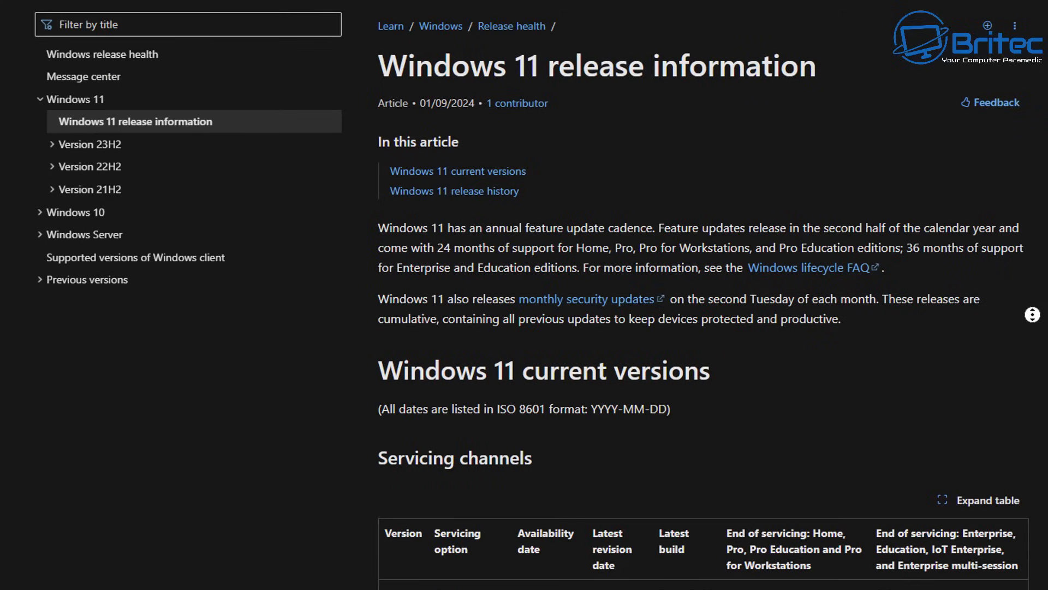
scroll("down", 3)
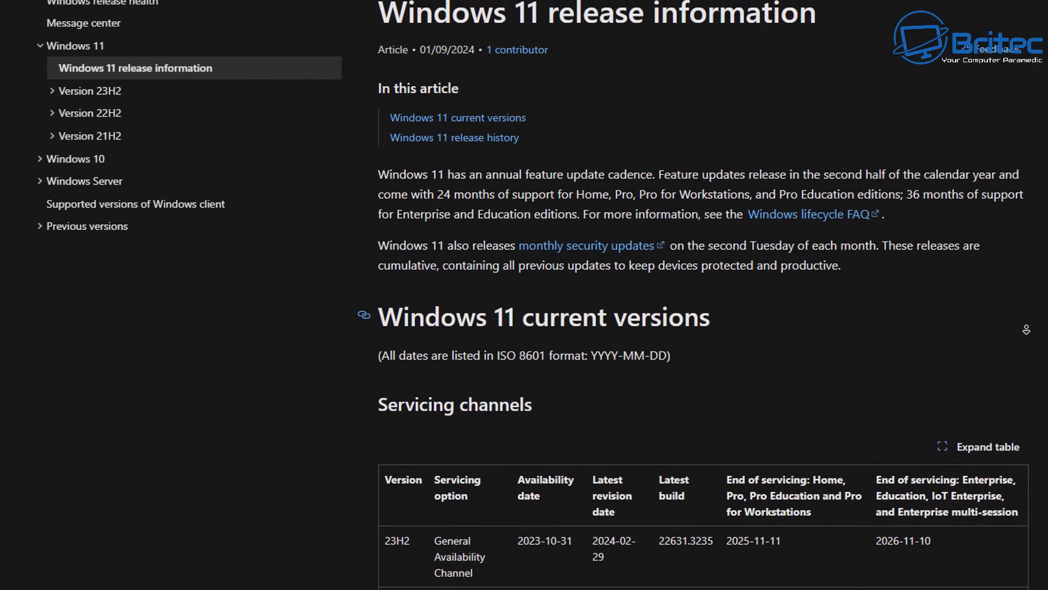
scroll("down", 3)
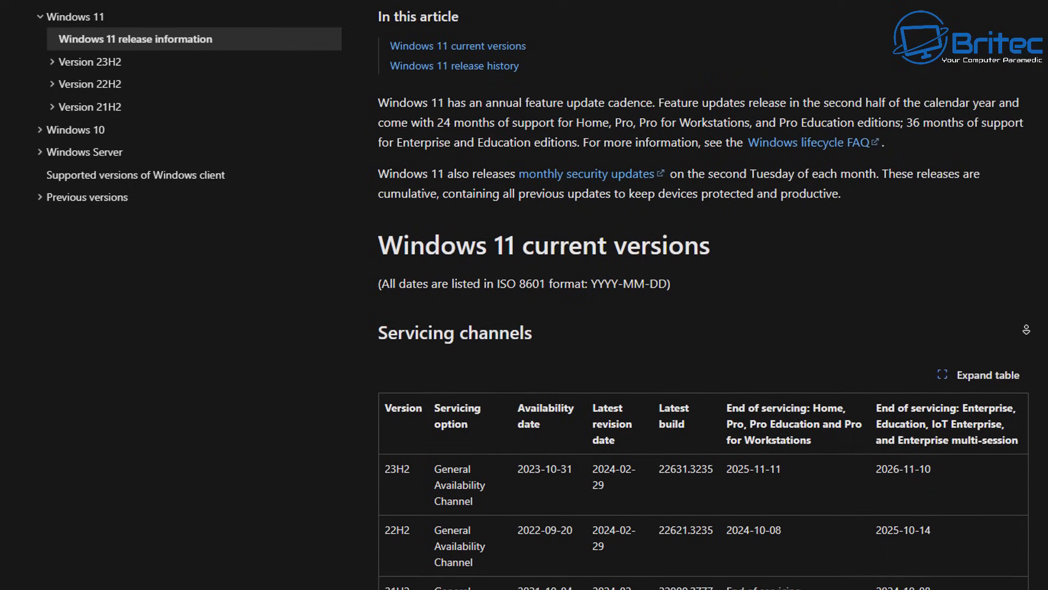
scroll("down", 3)
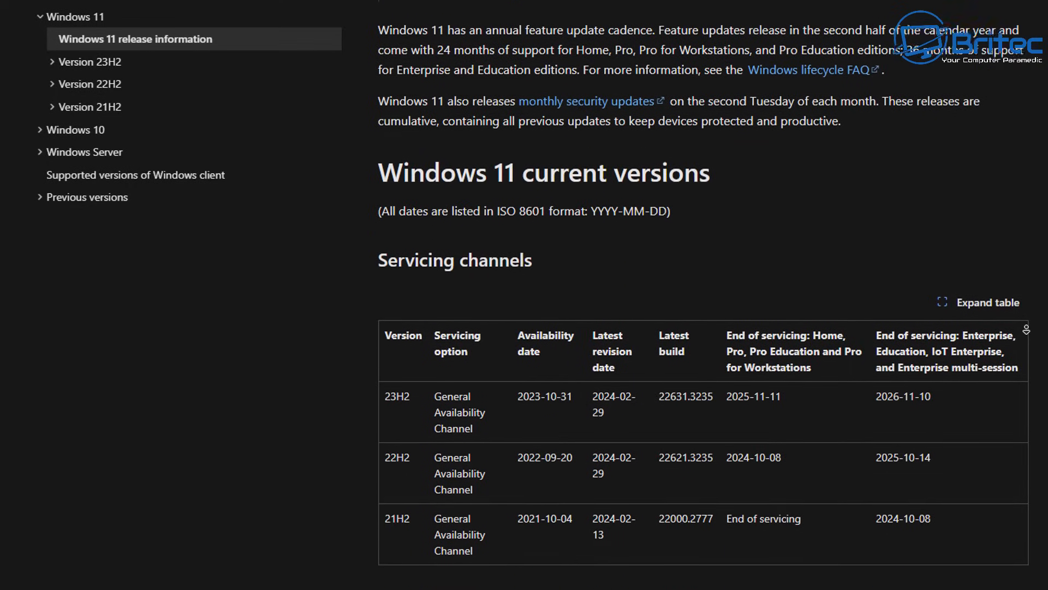
scroll("down", 3)
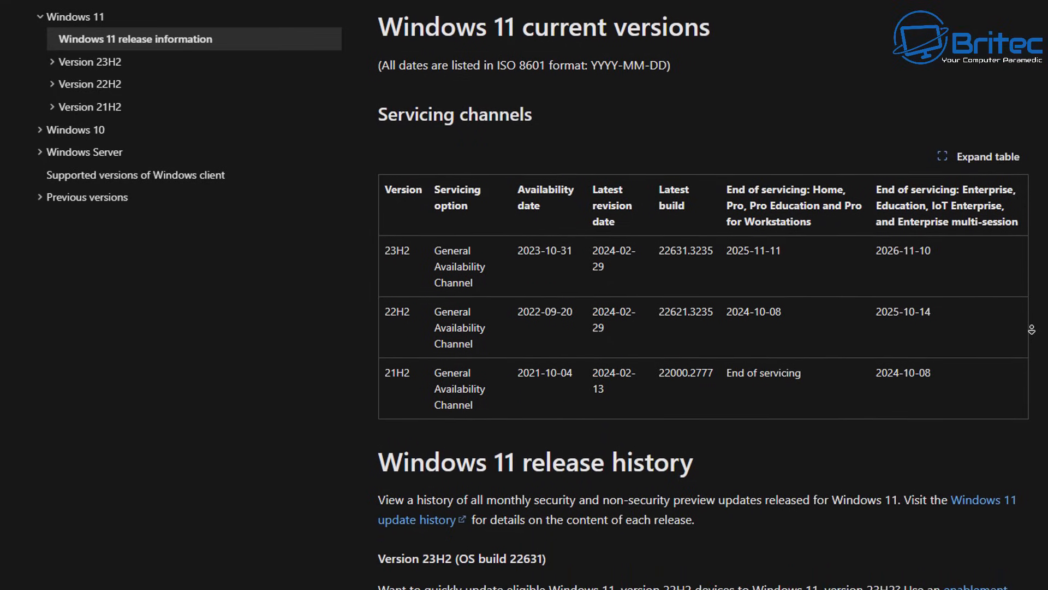
scroll("down", 3)
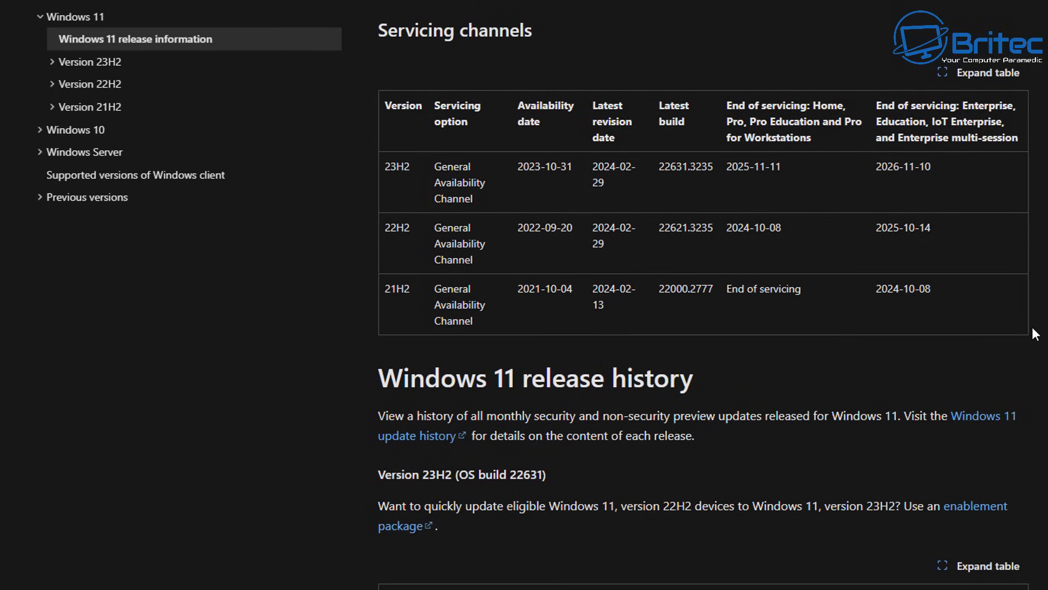
mouse_move(947, 346)
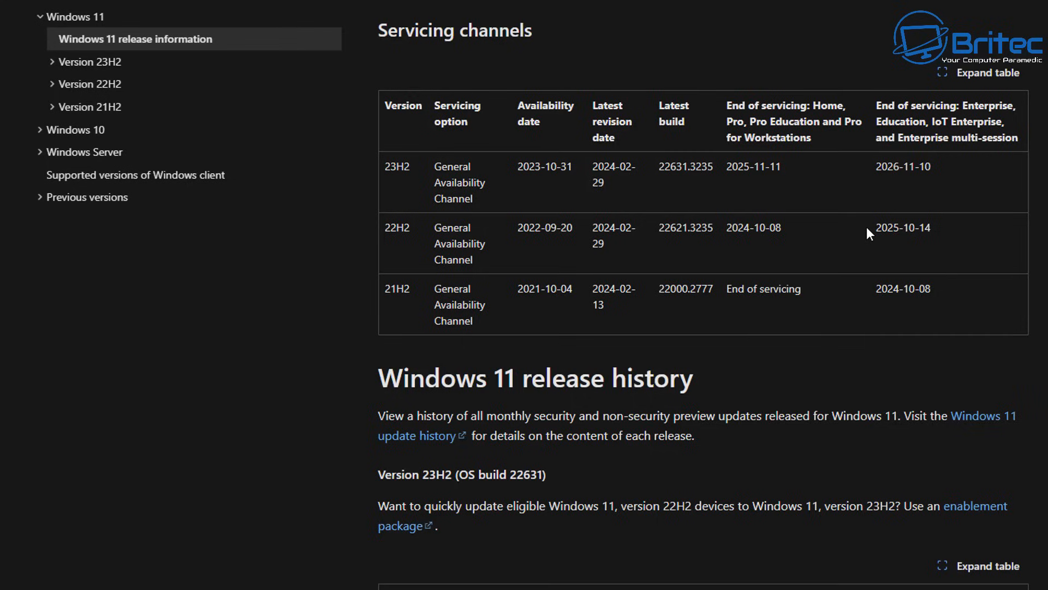
mouse_move(978, 225)
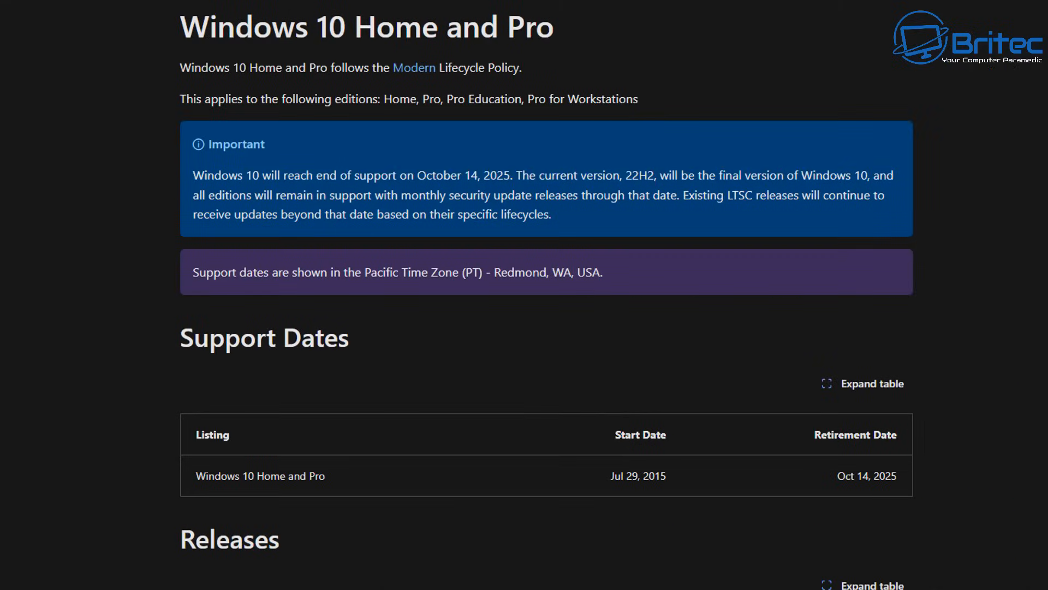
mouse_move(942, 148)
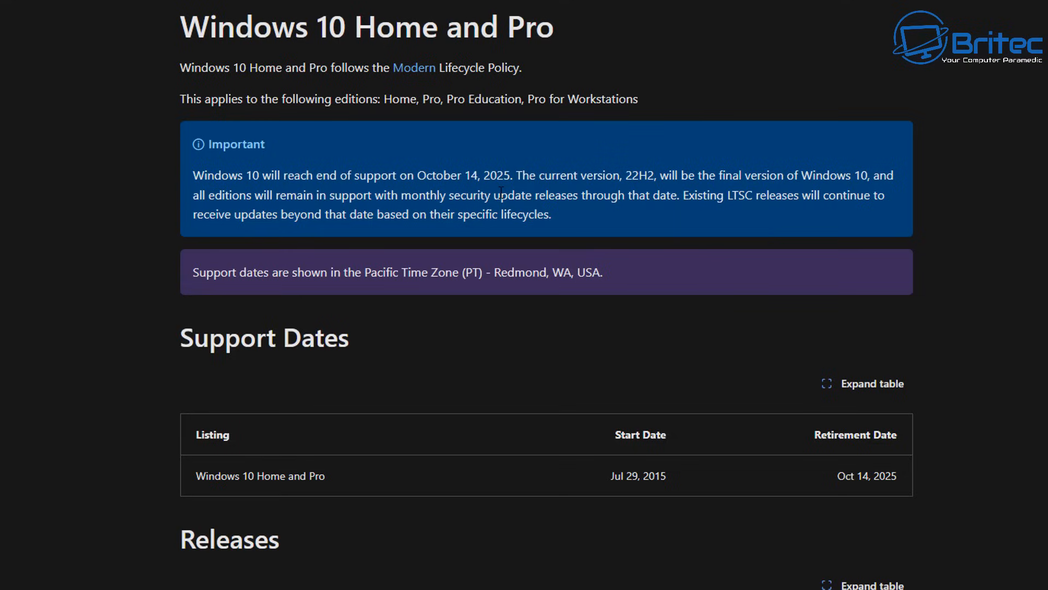
- Scroll through the Windows 10 Home and Pro lifecycle Support Dates and Releases tables showing Oct 14, 2025 retirement
scroll("down", 3)
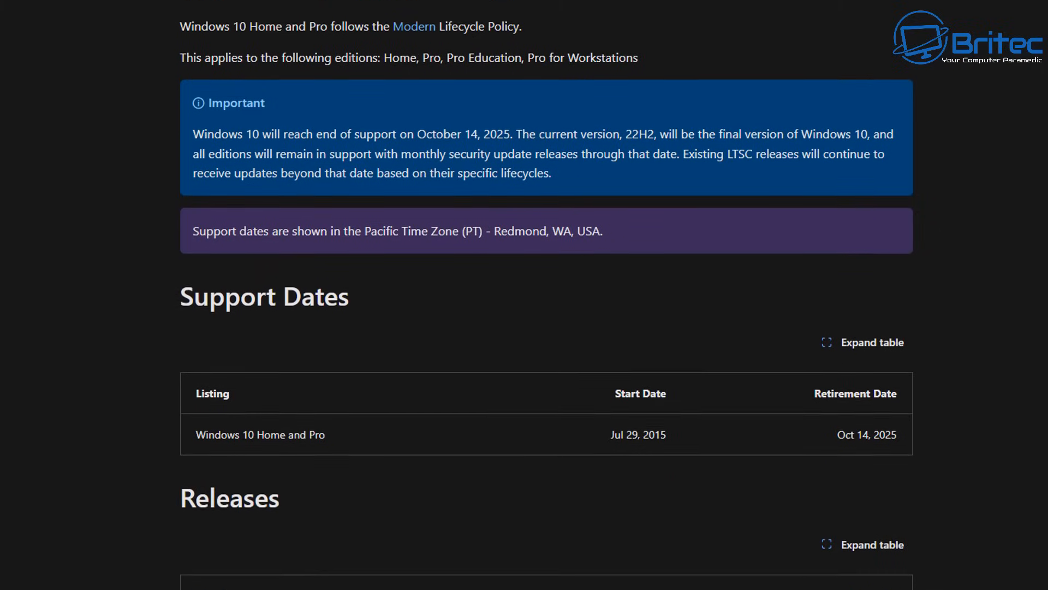
scroll("down", 3)
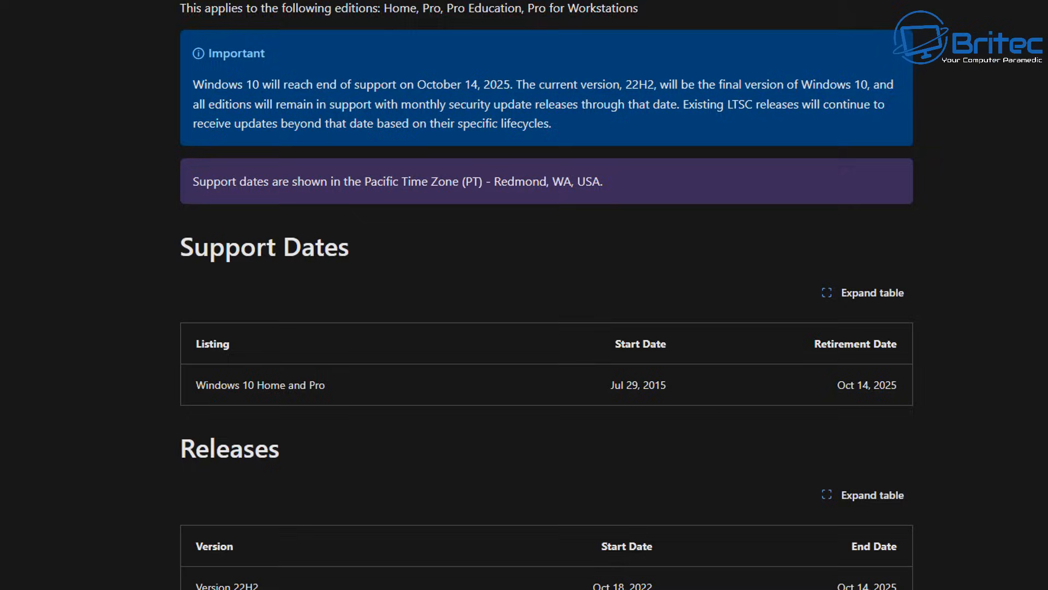
scroll("down", 3)
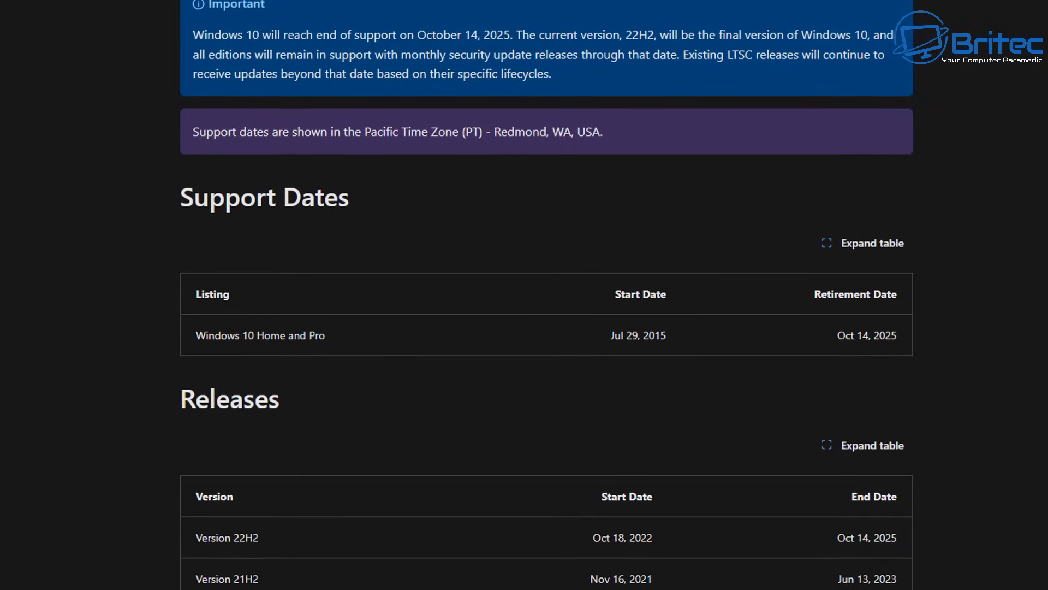
scroll("down", 3)
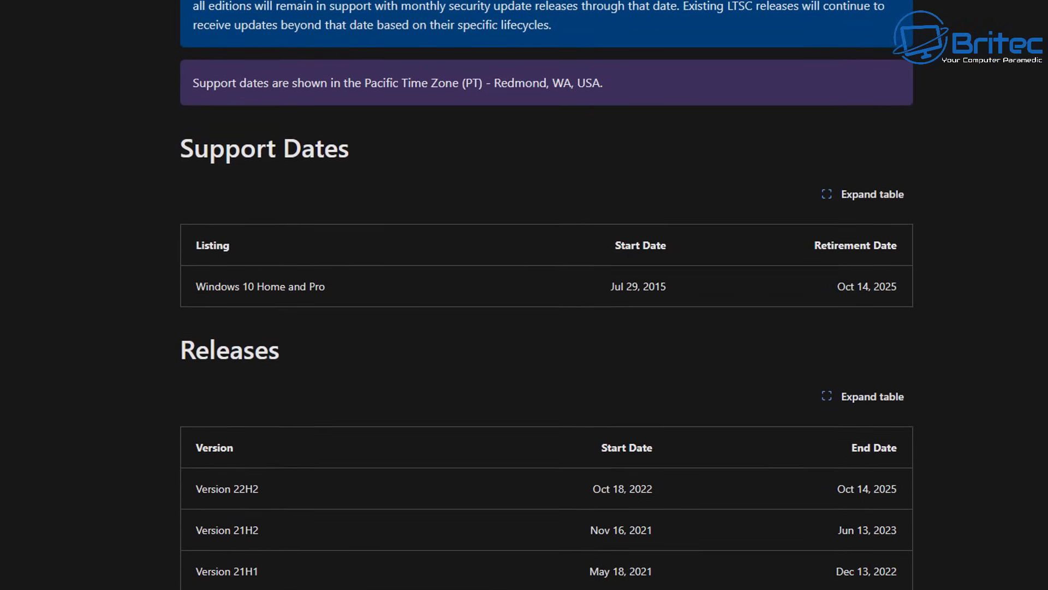
scroll("down", 3)
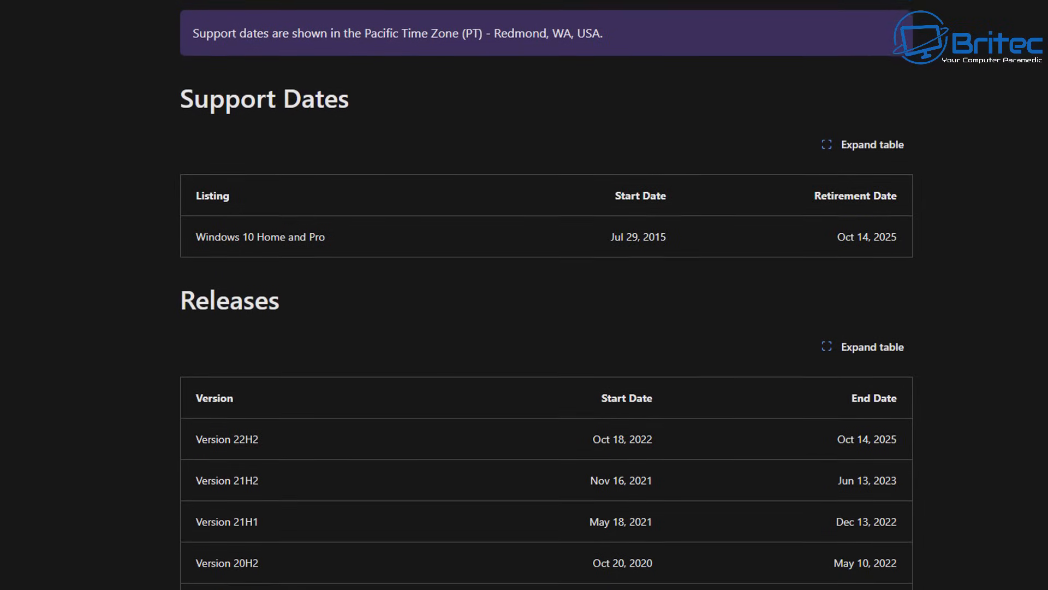
scroll("down", 3)
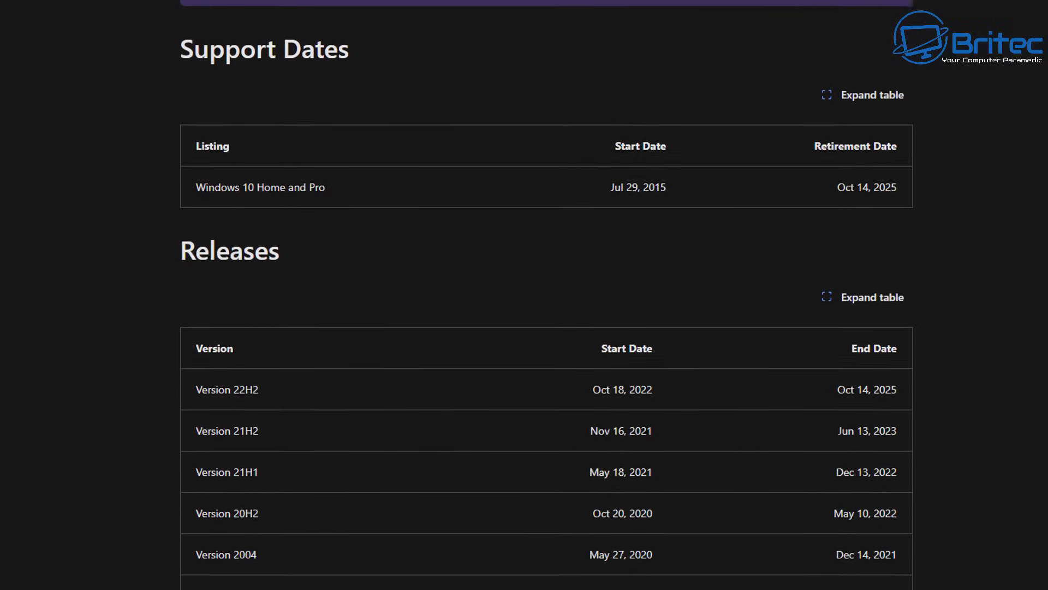
scroll("down", 3)
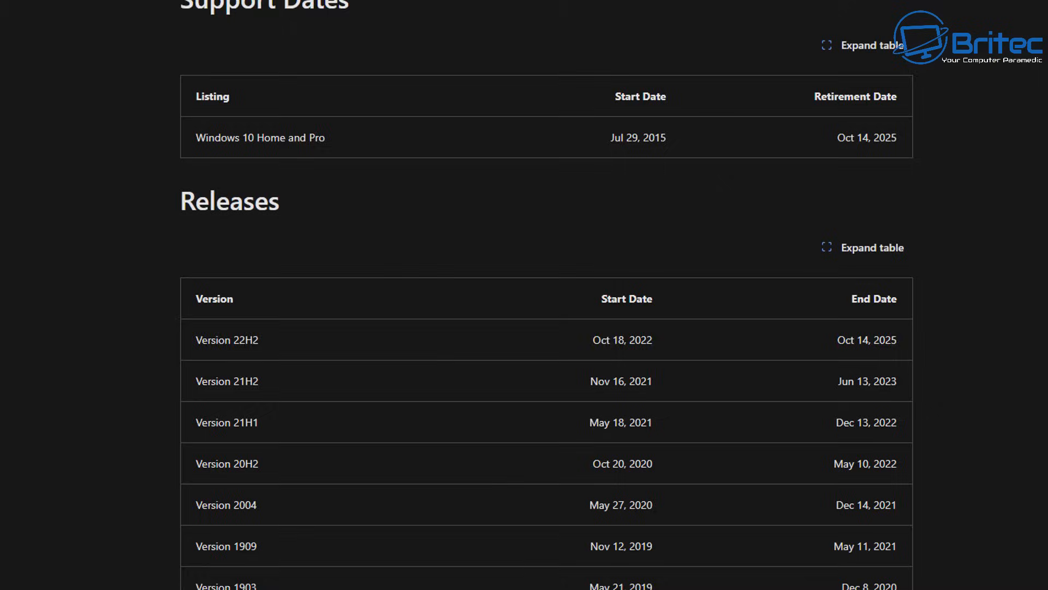
scroll("down", 3)
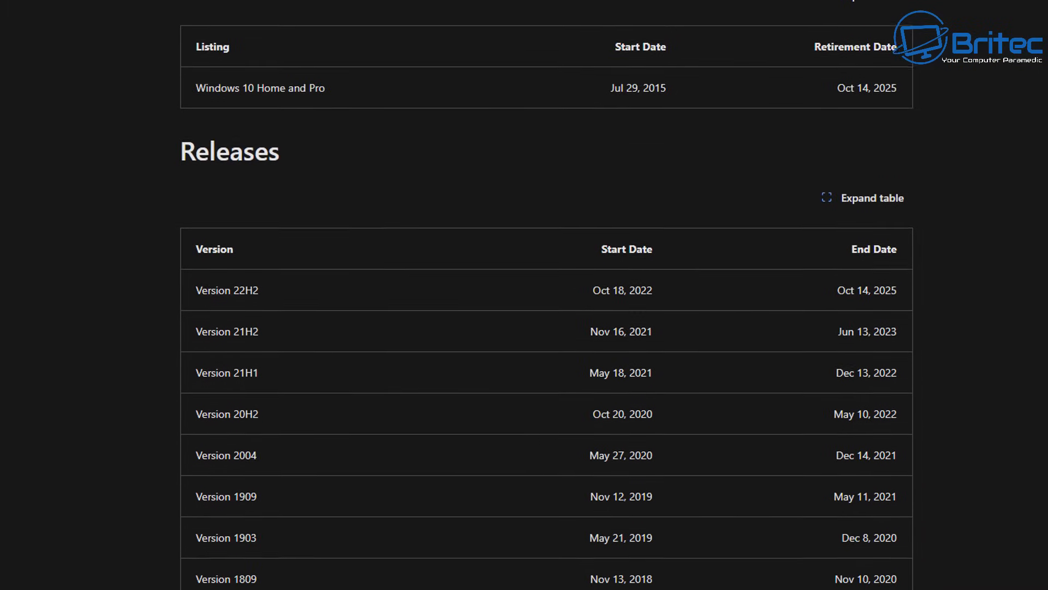
scroll("down", 3)
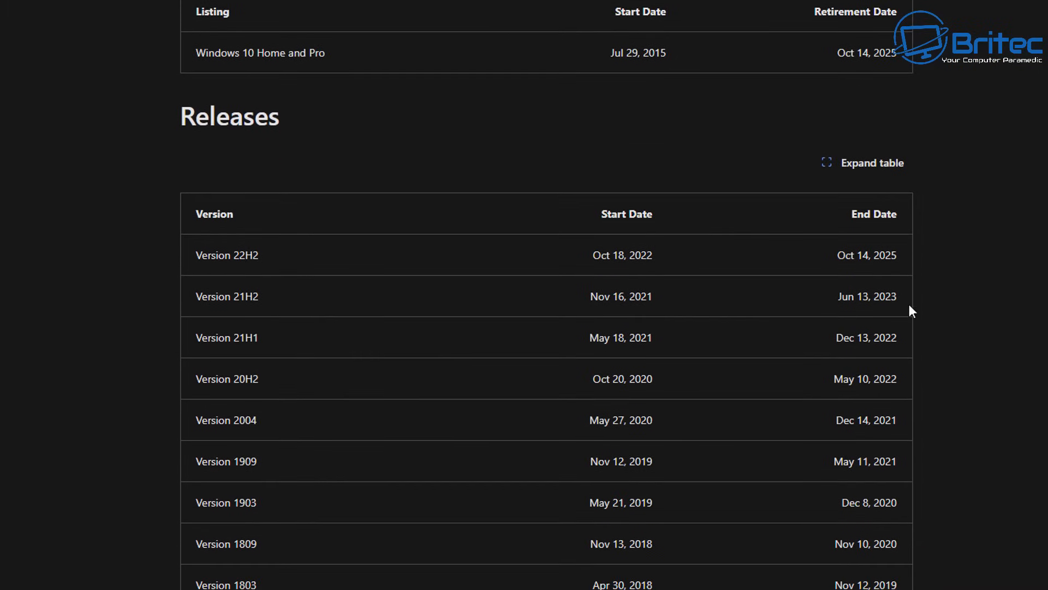
mouse_move(881, 73)
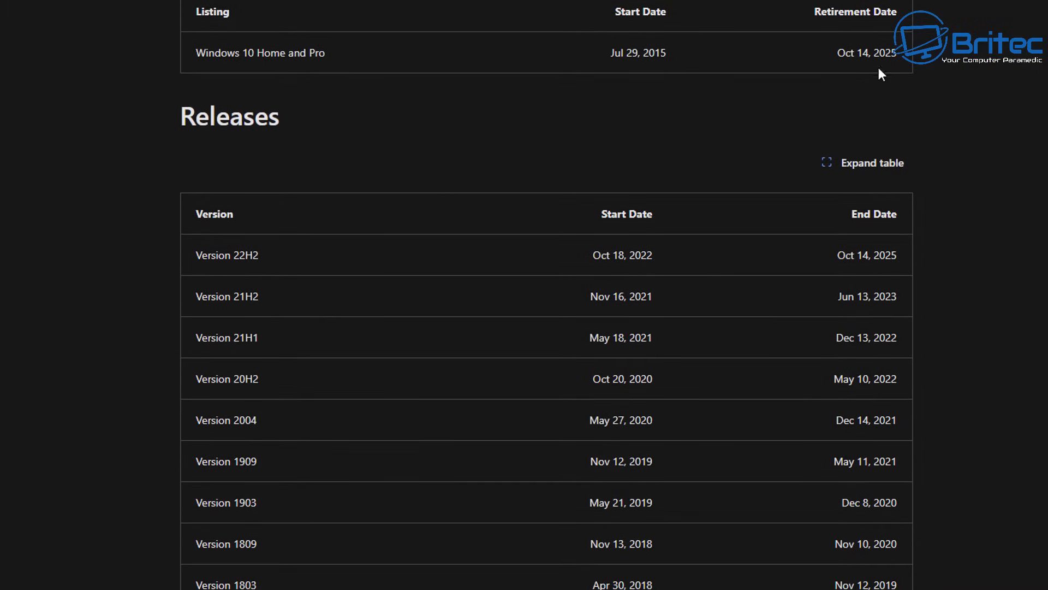
mouse_move(888, 72)
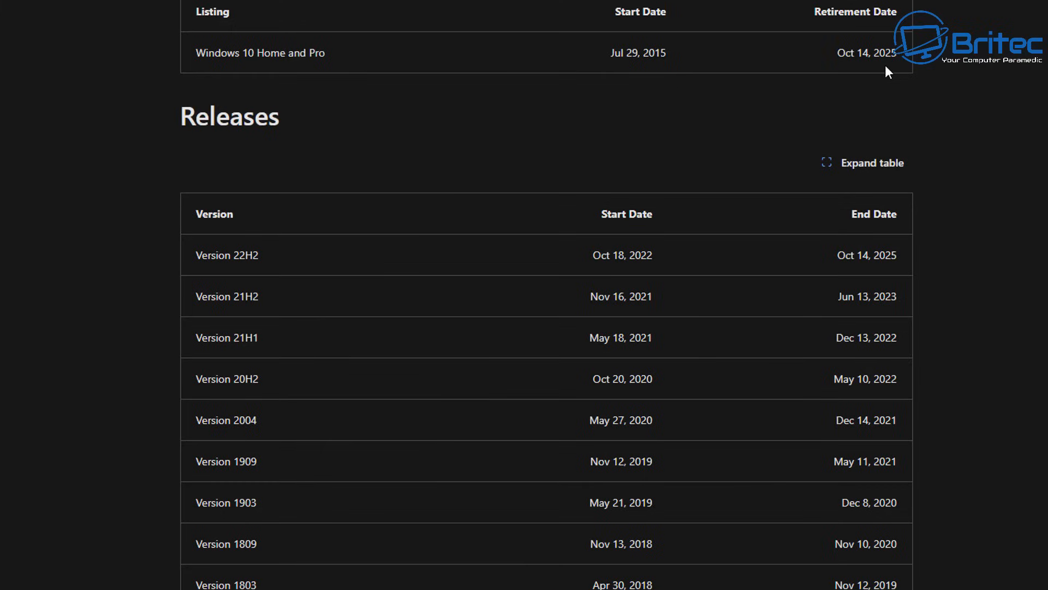
mouse_move(253, 270)
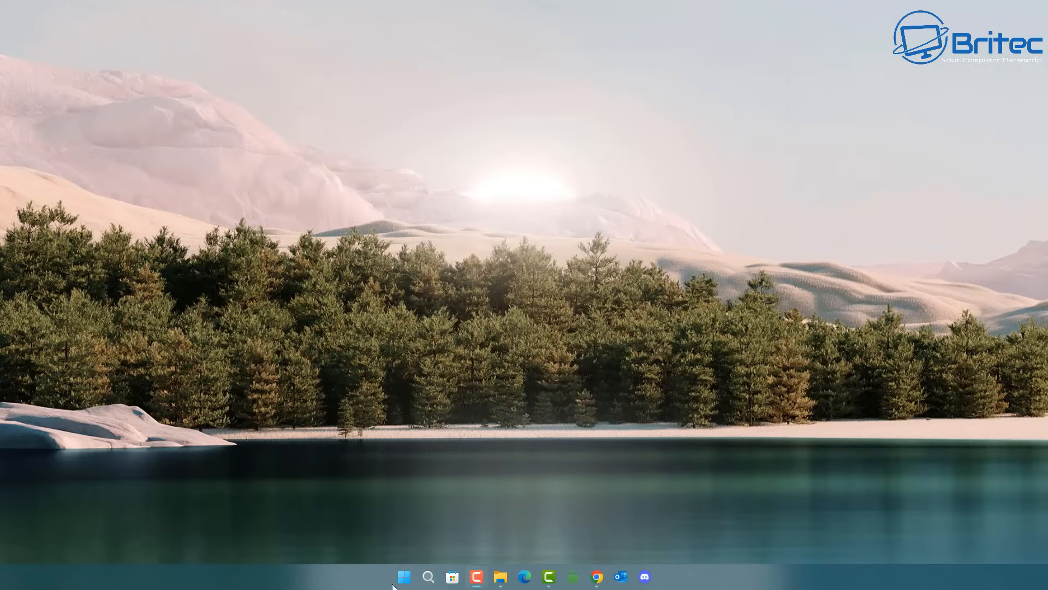
- Run a Windows Update check from Settings until it reports up to date, then close Settings
left_click(403, 577)
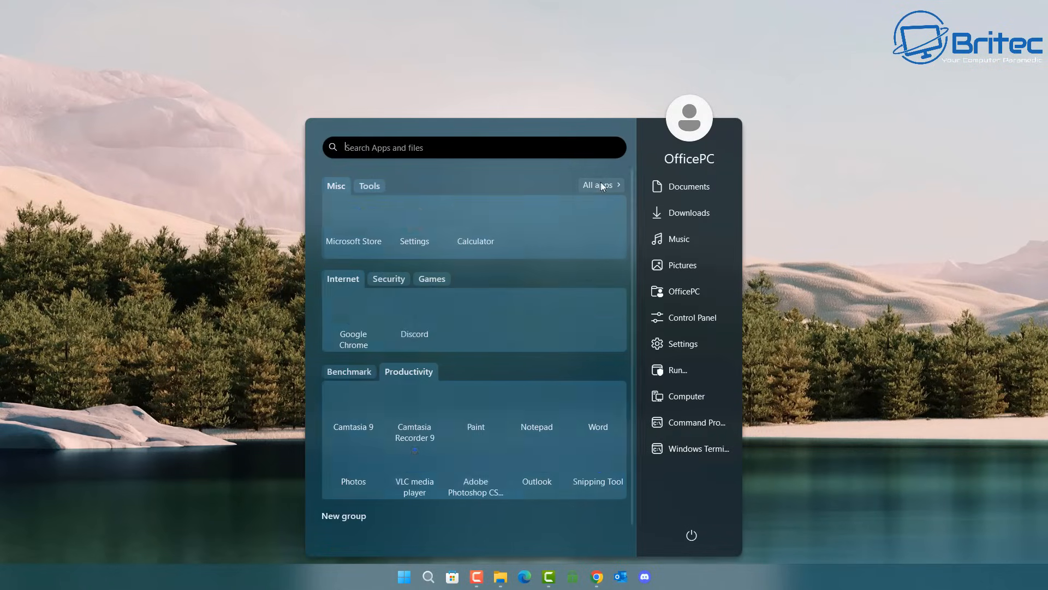
left_click(681, 343)
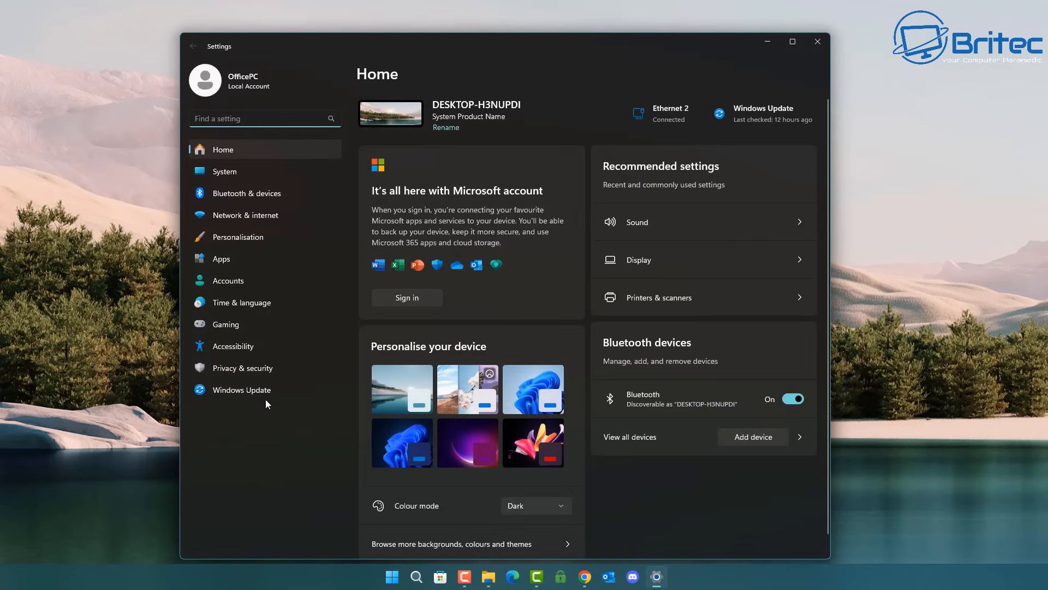
left_click(243, 389)
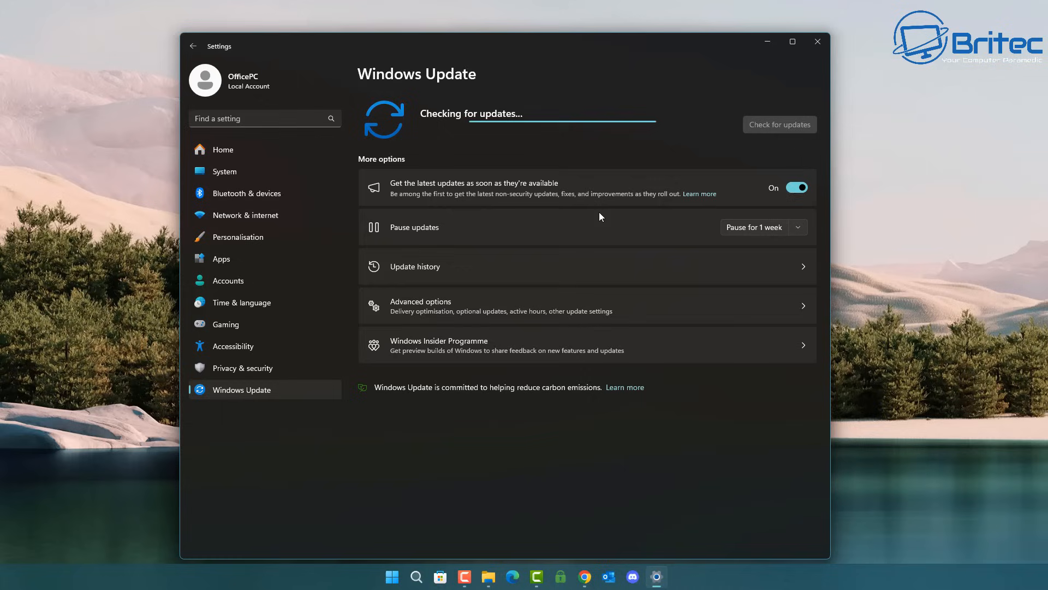
mouse_move(608, 172)
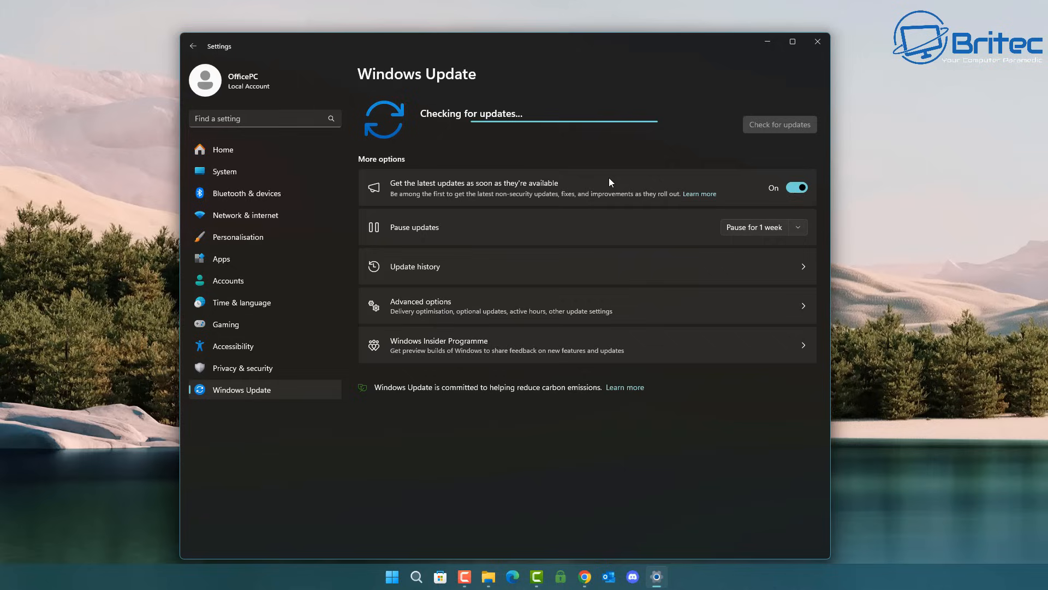
mouse_move(608, 190)
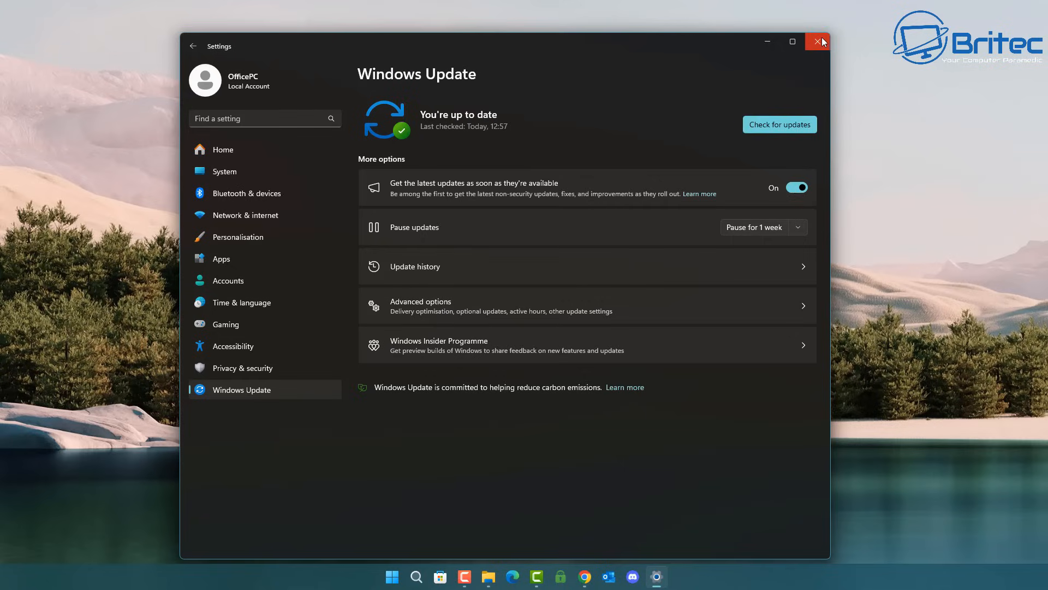
left_click(817, 41)
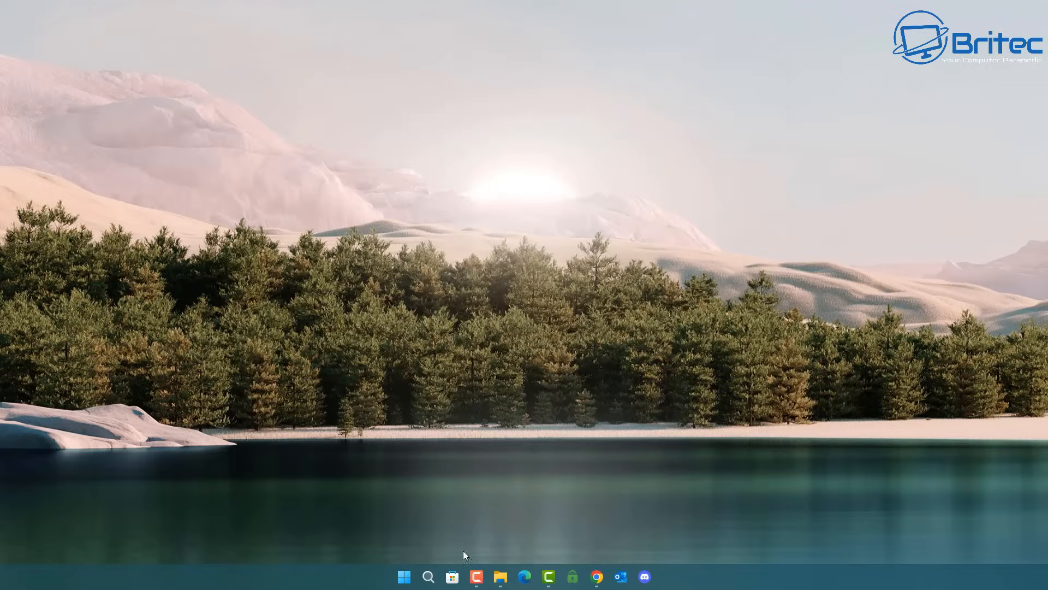
- View System > About showing Windows 11 Pro version 23H2 build 22631.3155, then close Settings
left_click(403, 577)
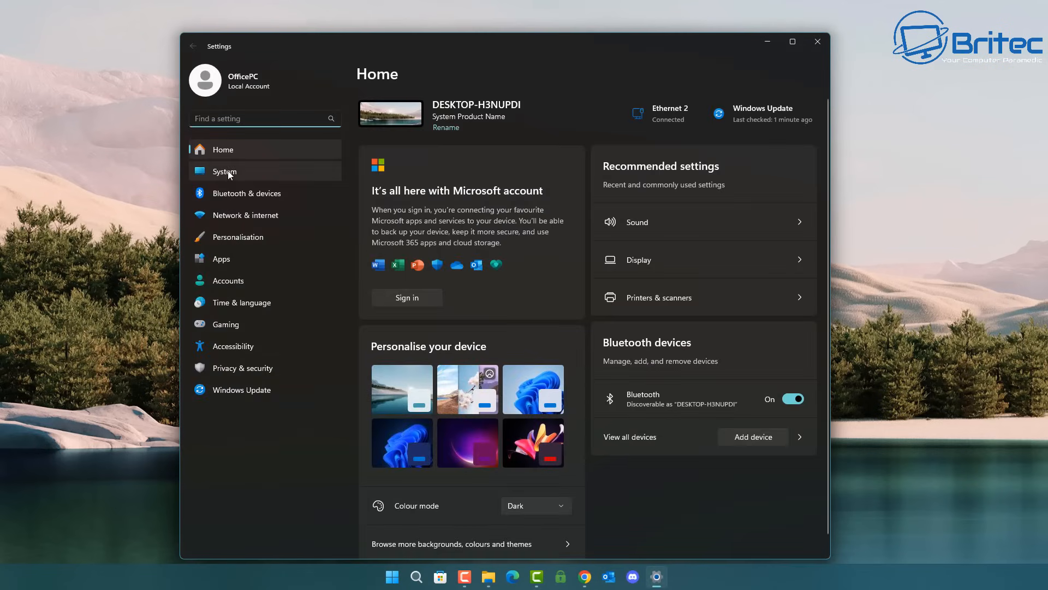
left_click(225, 171)
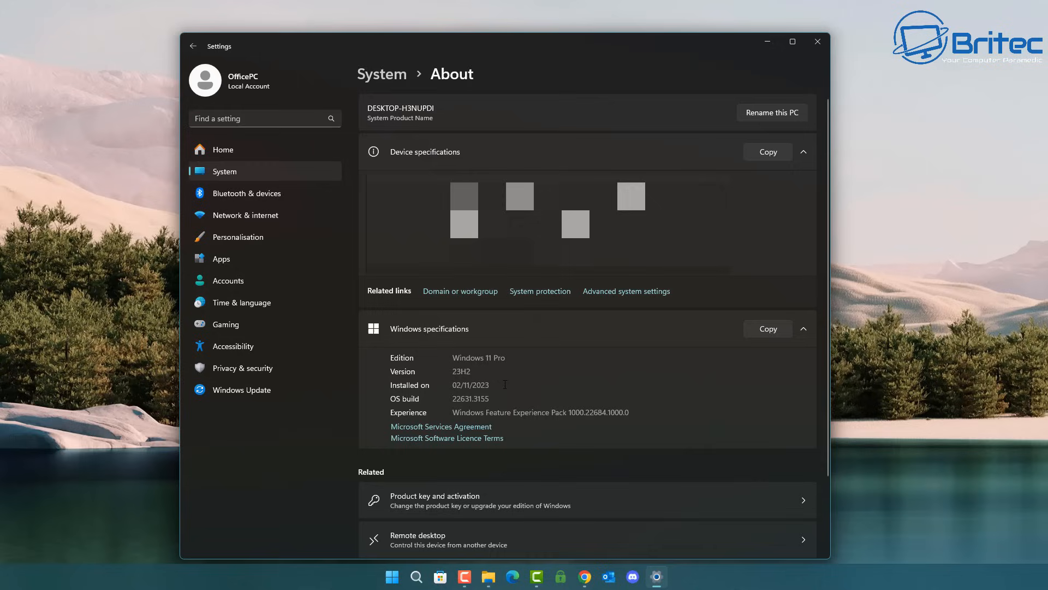
mouse_move(913, 110)
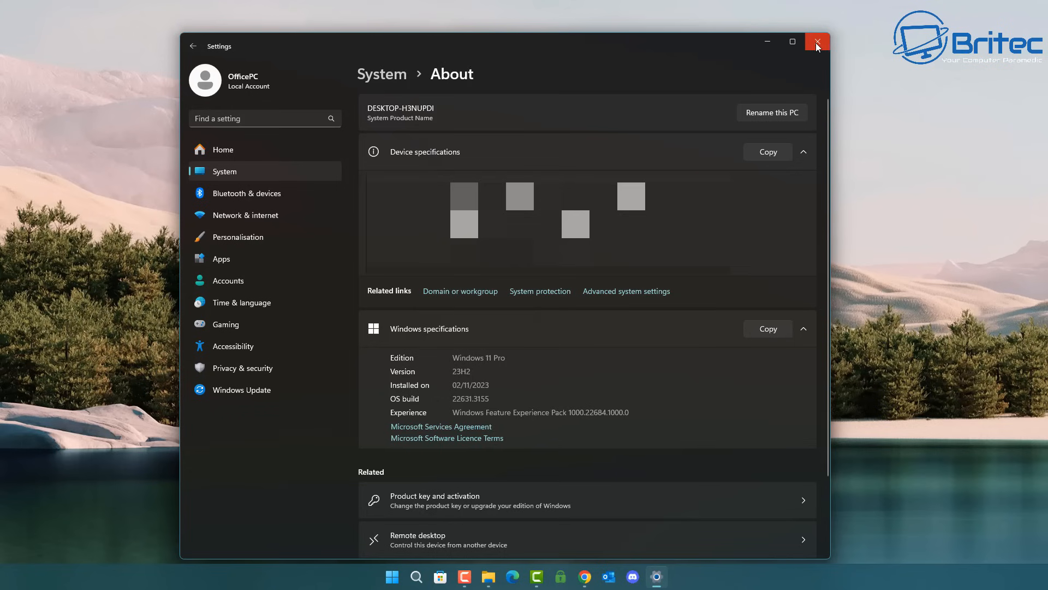
left_click(815, 41)
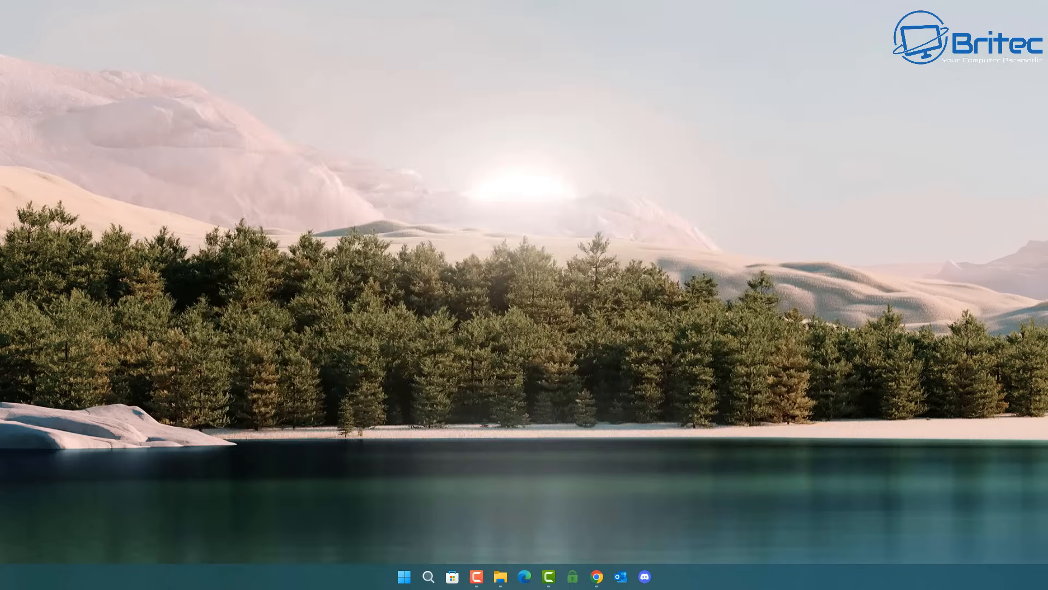